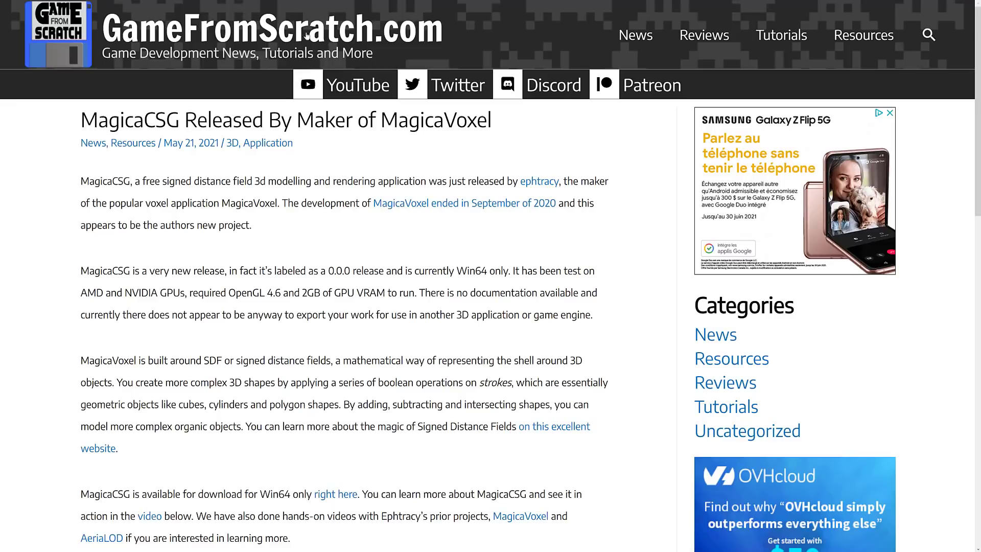
# Scroll the GameFromScratch MagicaCSG article and follow its 'right here' download link.
pyautogui.doubleClick(338, 270)
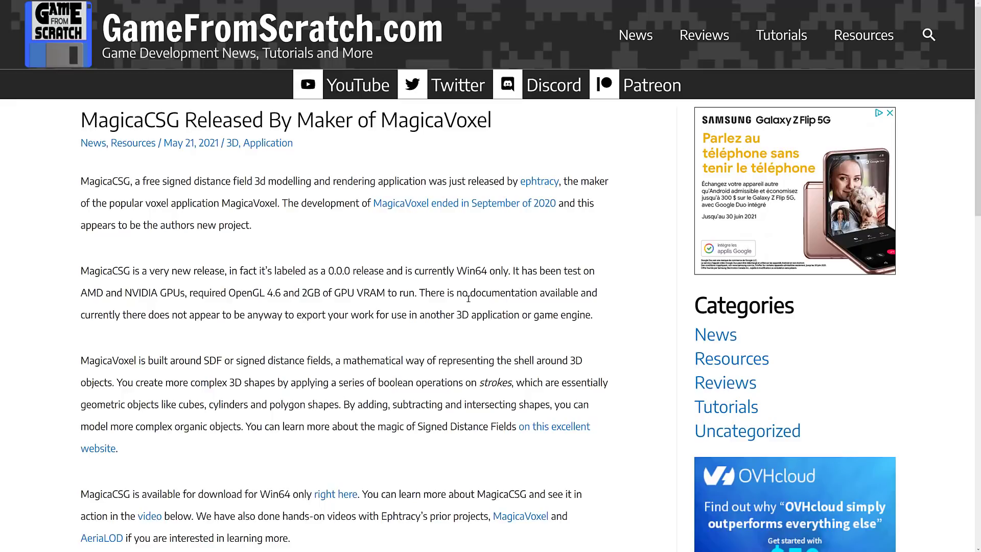
pyautogui.moveTo(334, 308)
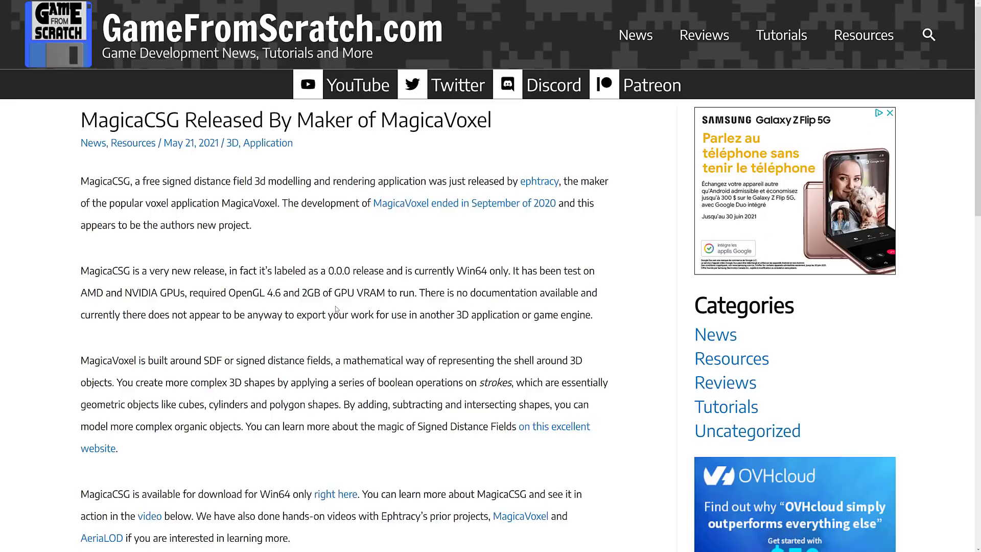
pyautogui.scroll(-3)
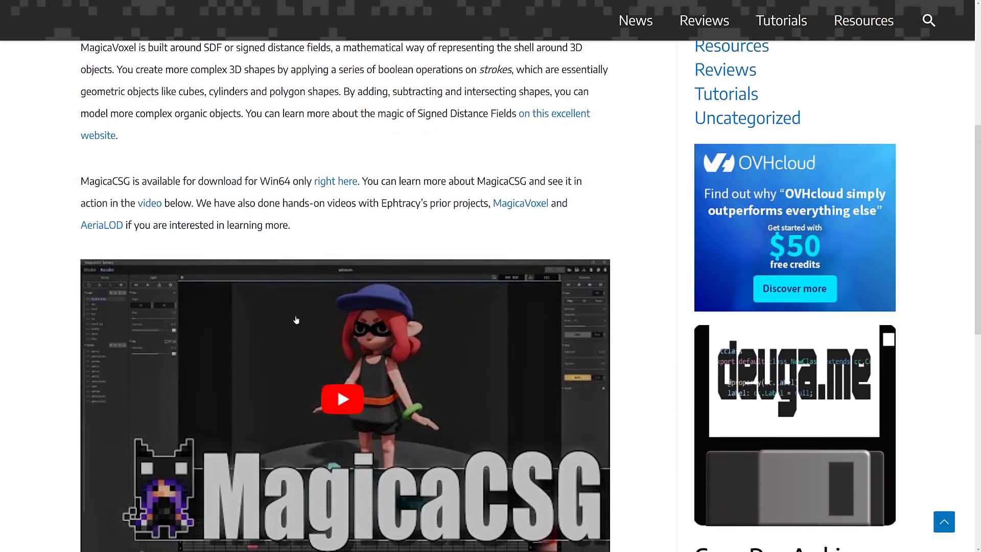
pyautogui.click(335, 181)
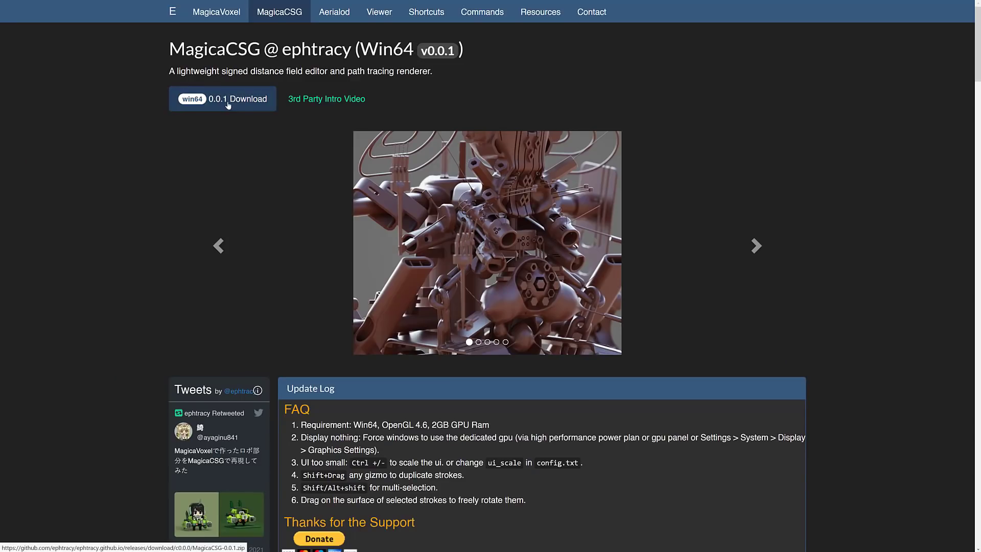
pyautogui.moveTo(229, 108)
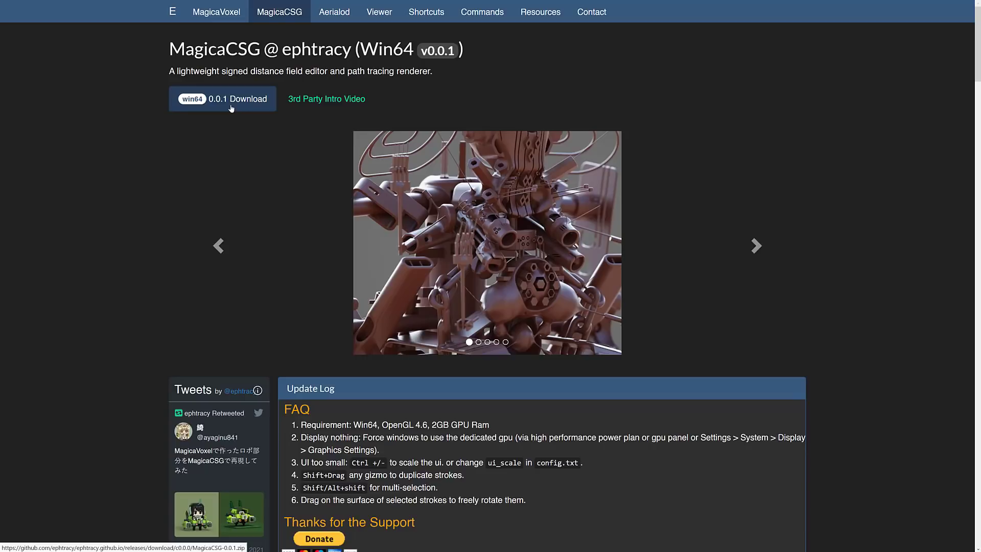
# Download the Win64 MagicaCSG 0.0.1 release from the ephtracy page.
pyautogui.click(326, 98)
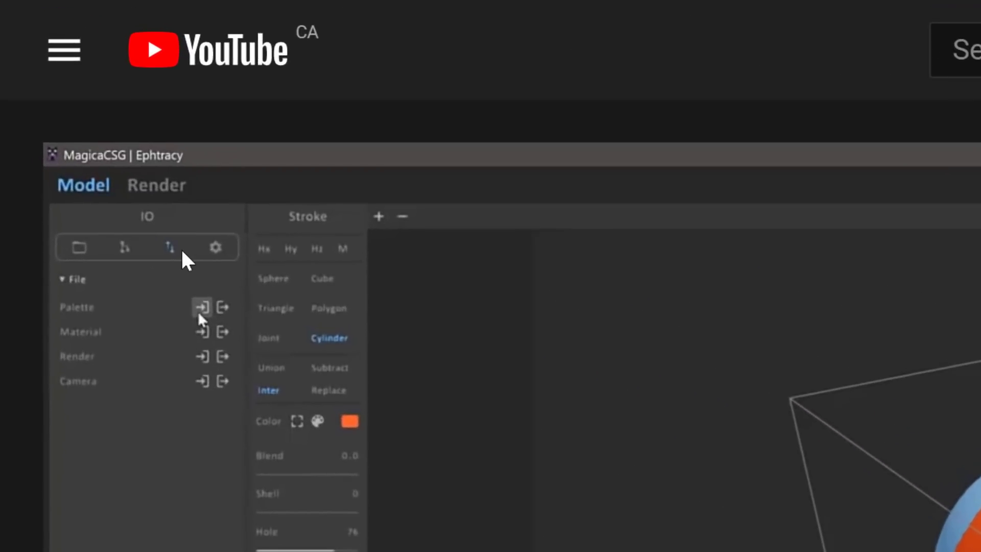
pyautogui.moveTo(185, 265)
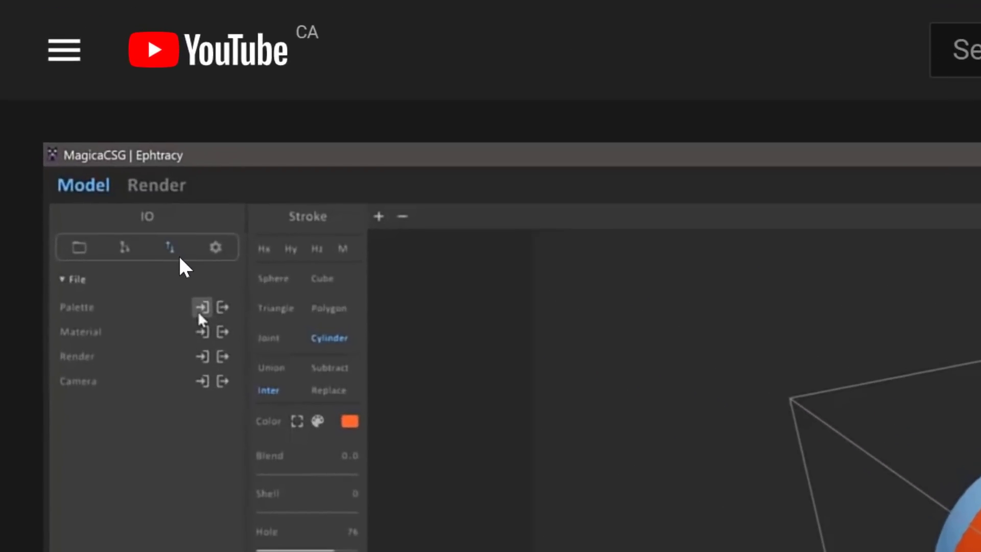
pyautogui.moveTo(134, 379)
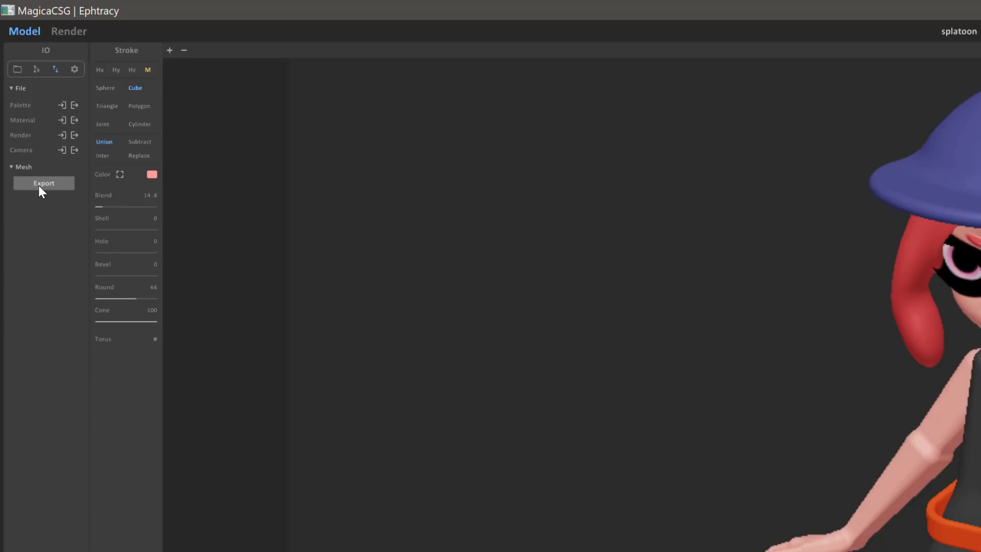
pyautogui.moveTo(244, 347)
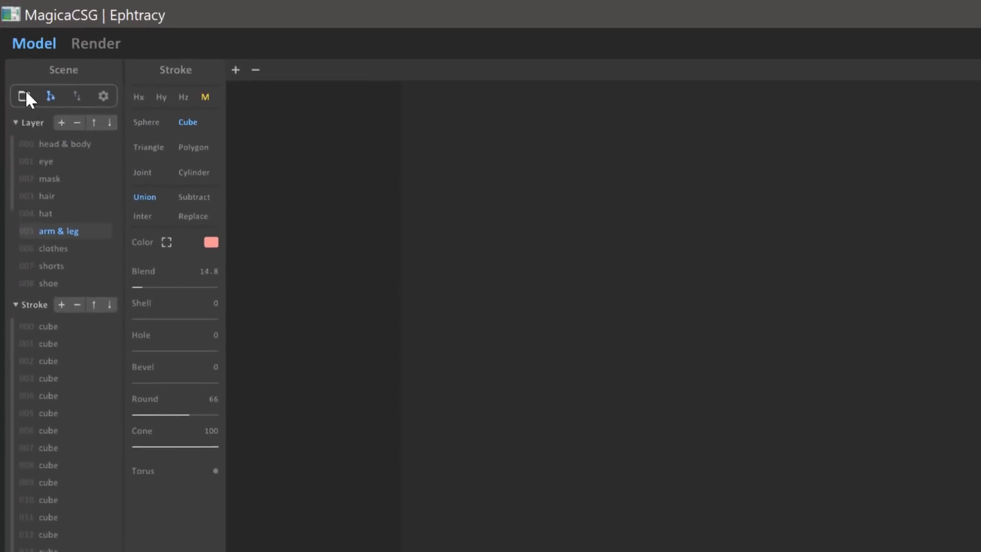
# View the Project list, return to Scene, and browse mask, arm & leg, shoe layers.
pyautogui.click(24, 97)
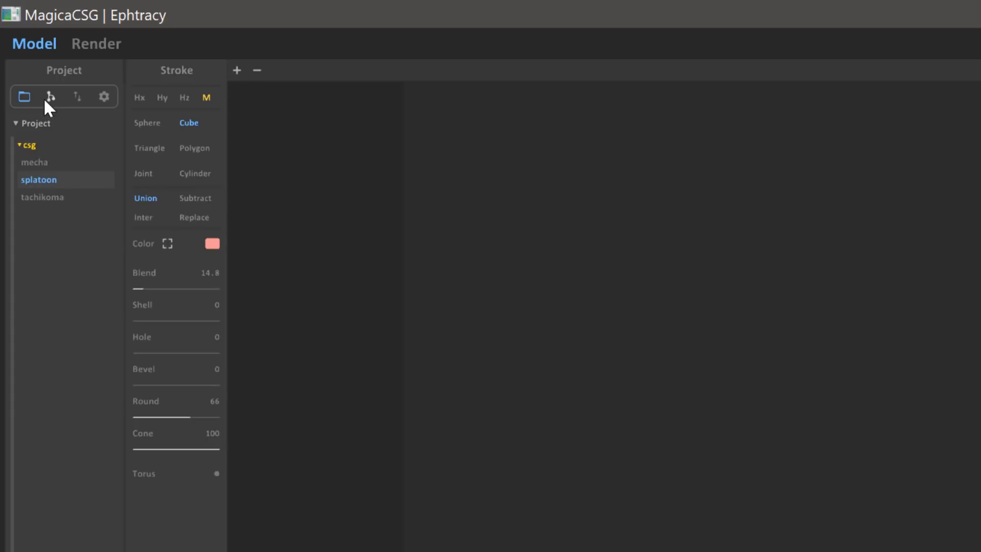
pyautogui.click(50, 97)
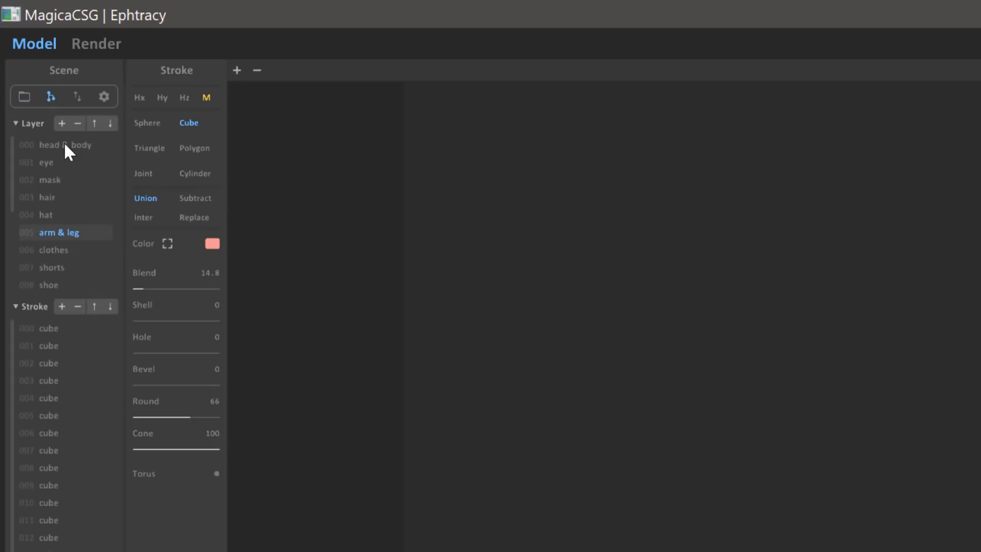
pyautogui.click(49, 180)
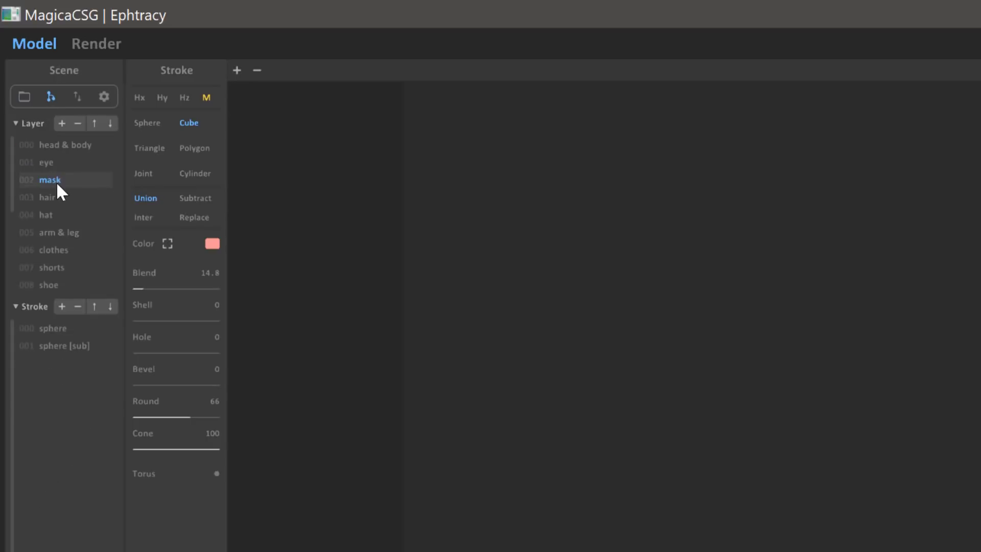
pyautogui.click(59, 232)
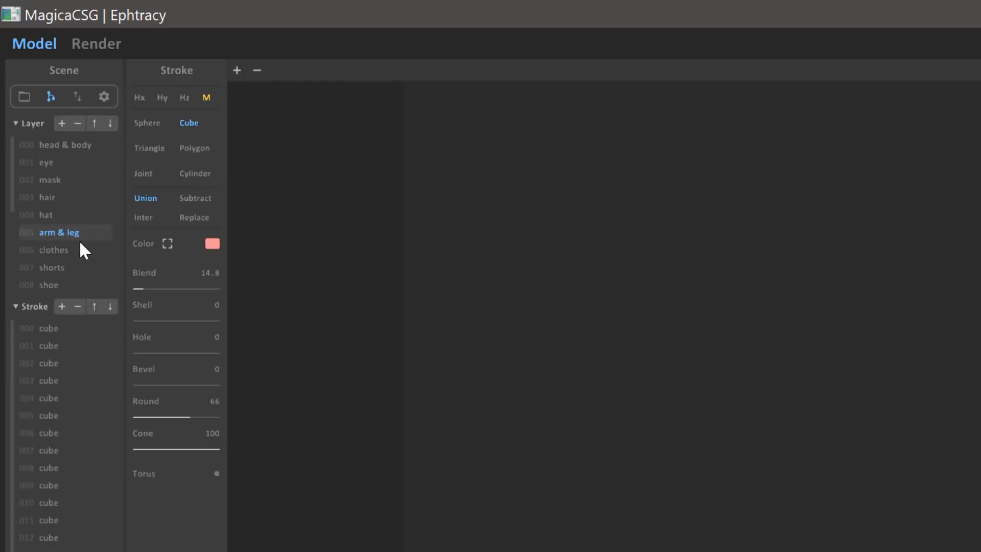
pyautogui.moveTo(59, 271)
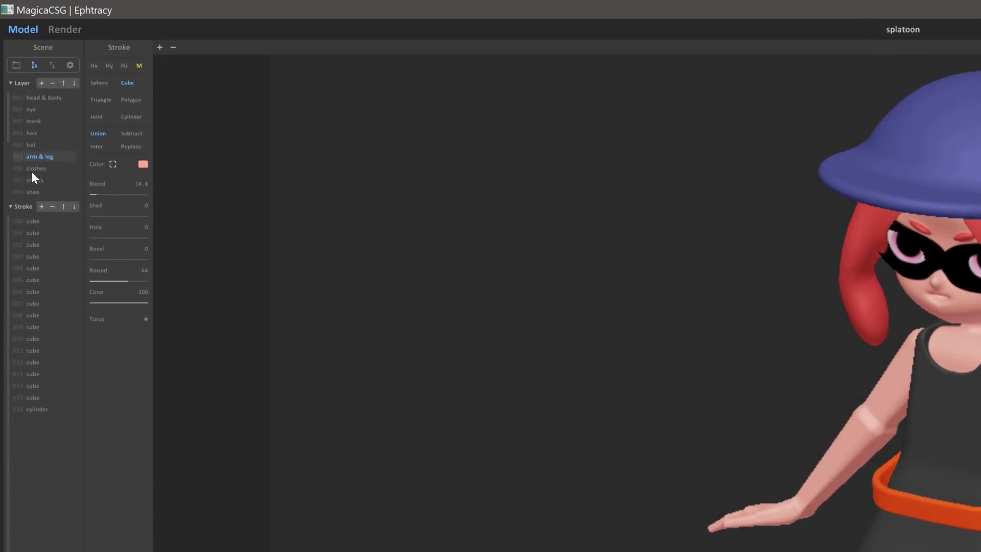
pyautogui.click(33, 192)
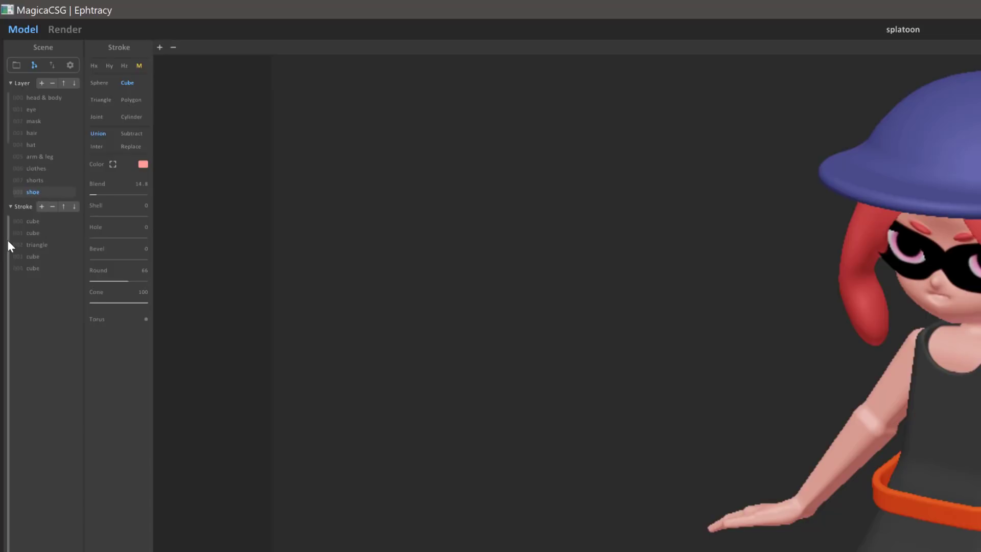
pyautogui.moveTo(296, 429)
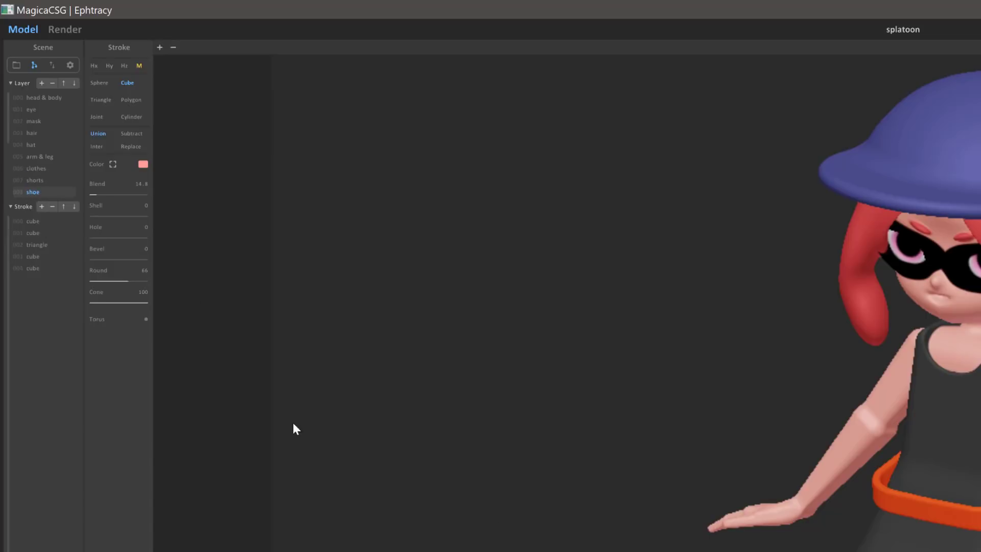
pyautogui.moveTo(45, 240)
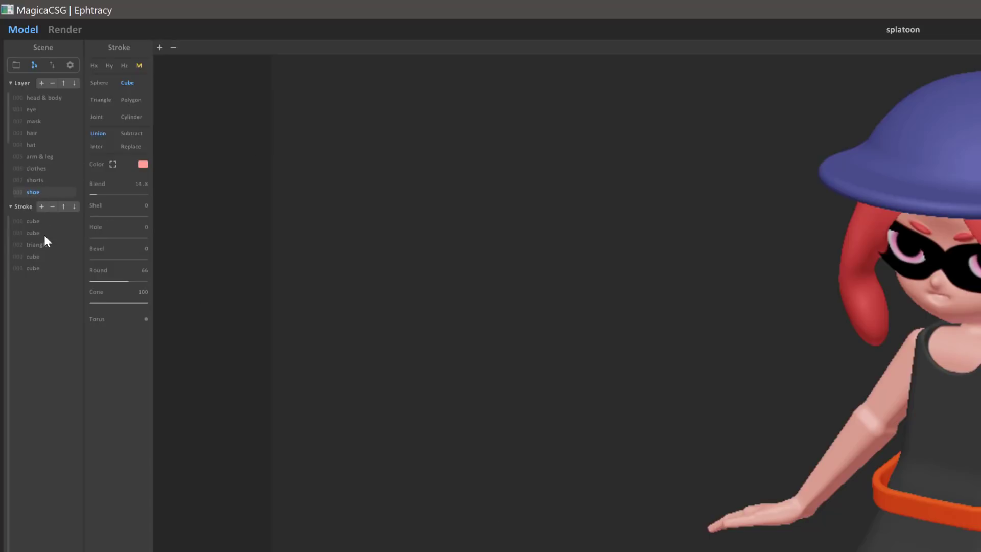
pyautogui.moveTo(30, 157)
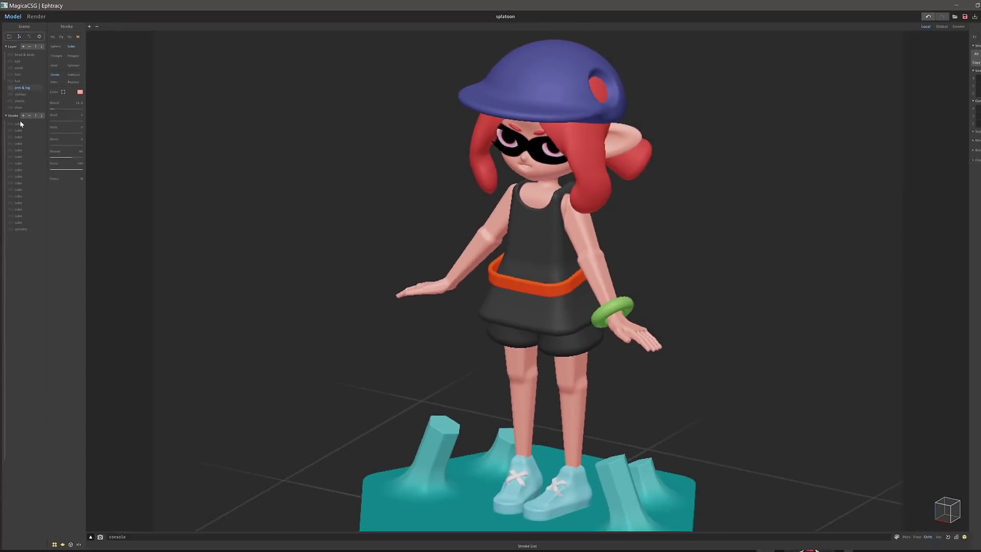
# Select a leg stroke, then the upper arm stroke, and switch to IO options.
pyautogui.click(18, 126)
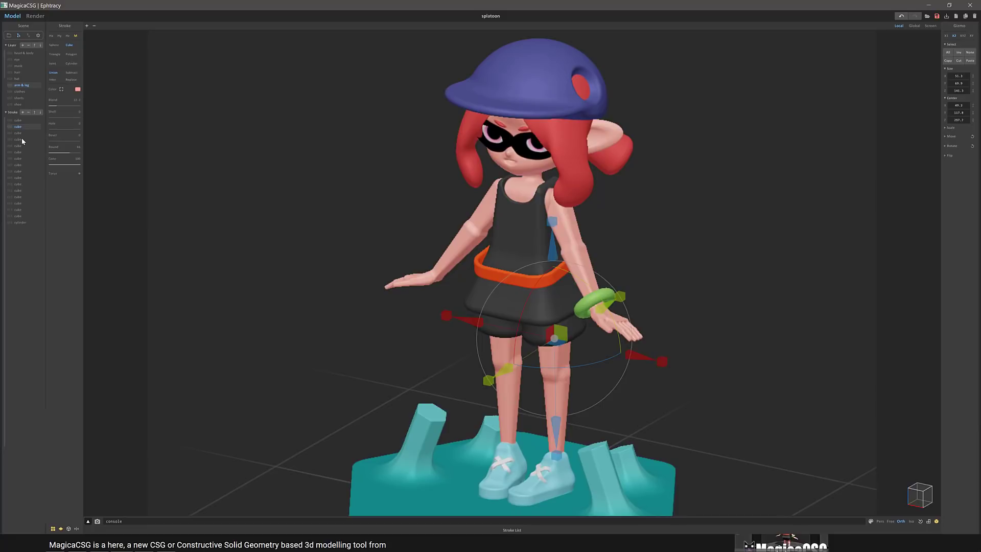
pyautogui.click(17, 139)
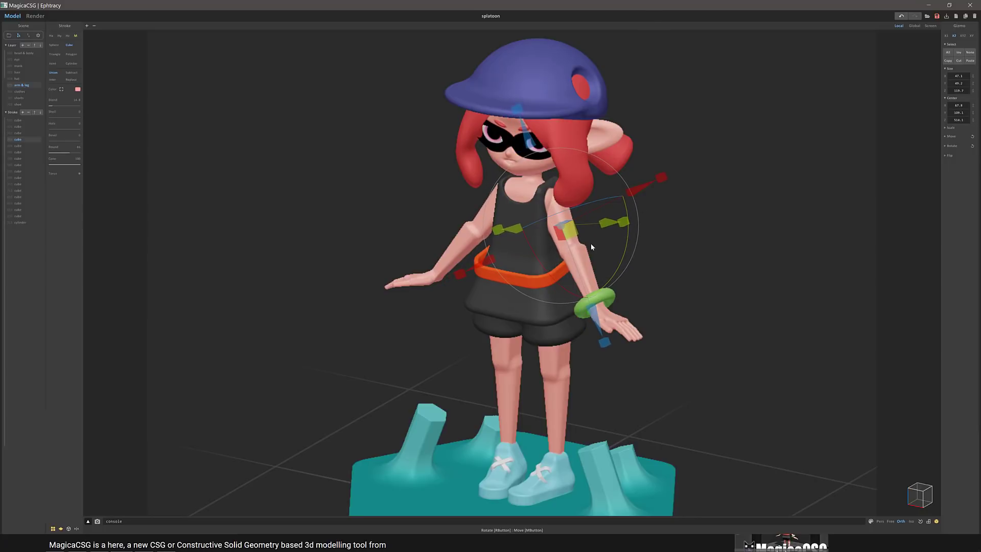
pyautogui.moveTo(605, 276)
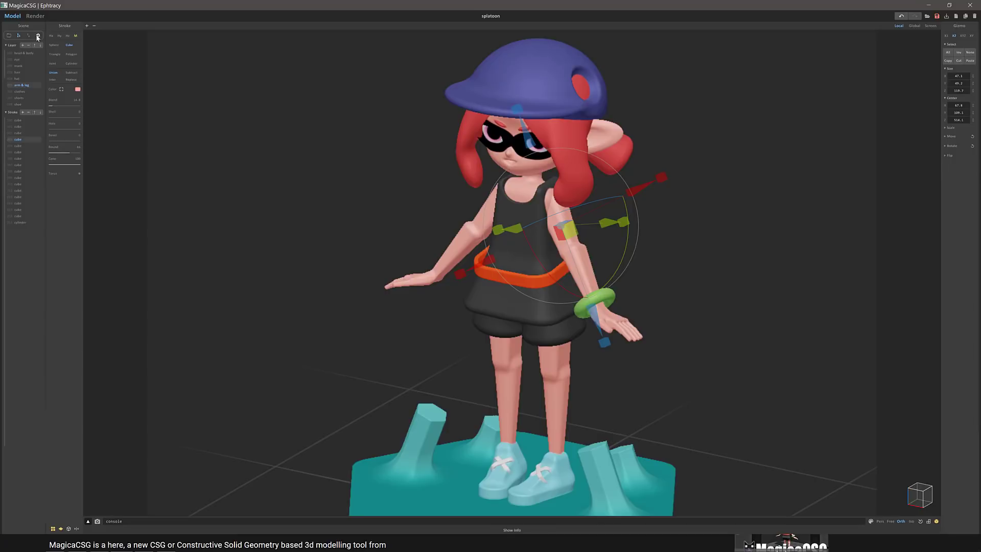
pyautogui.click(23, 25)
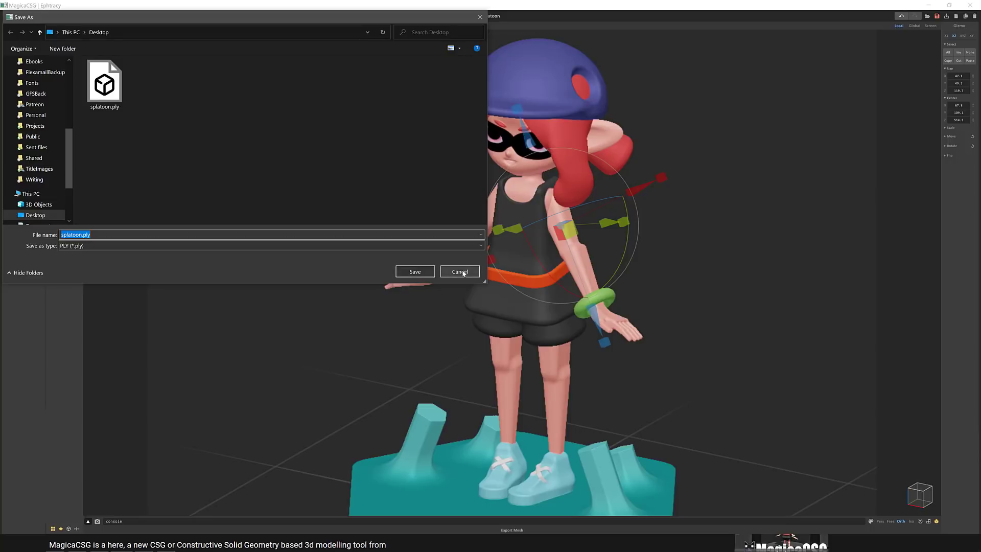
# Cancel the PLY Save As dialog, keeping the existing splatoon.ply on the Desktop.
pyautogui.click(459, 271)
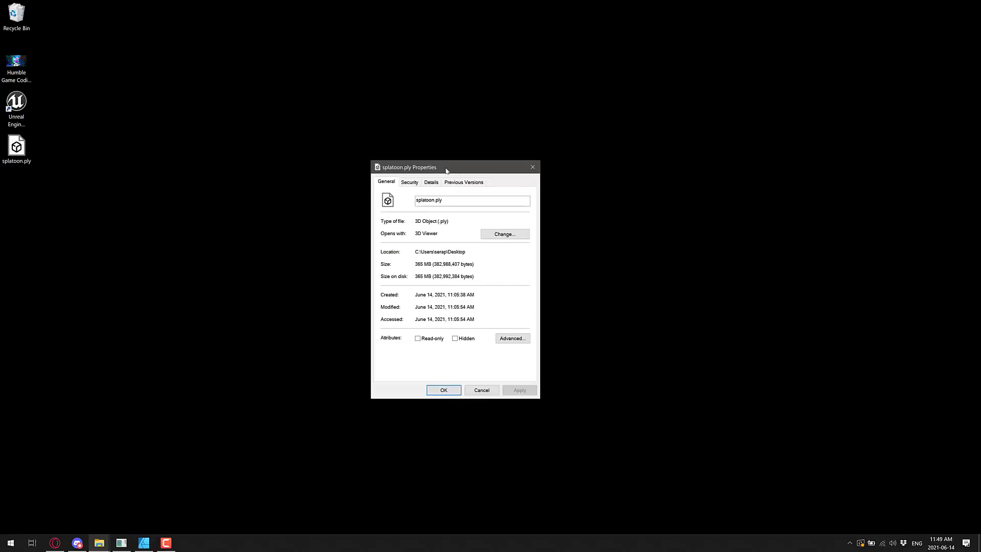
pyautogui.moveTo(569, 292)
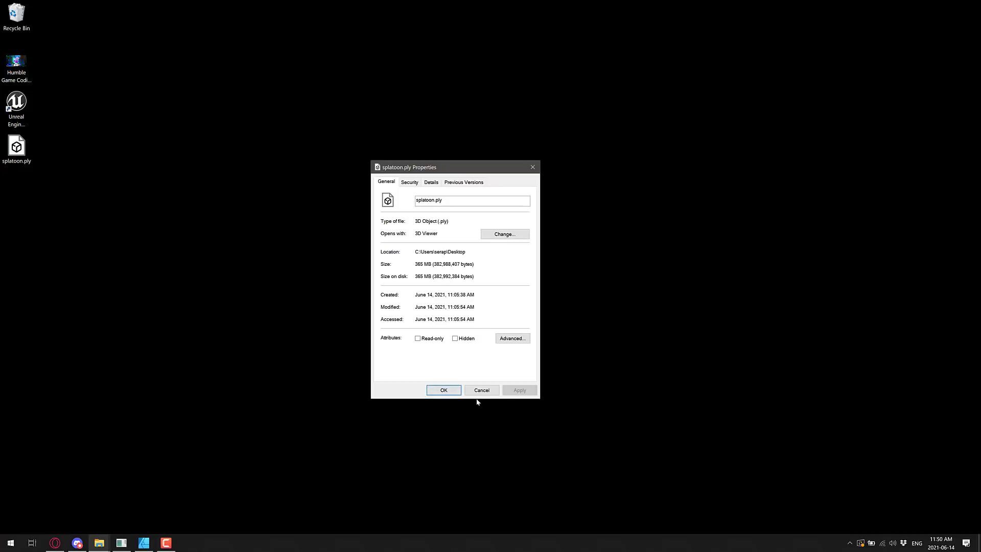
# Close the splatoon.ply Properties dialog after confirming its 365 MB size.
pyautogui.click(481, 390)
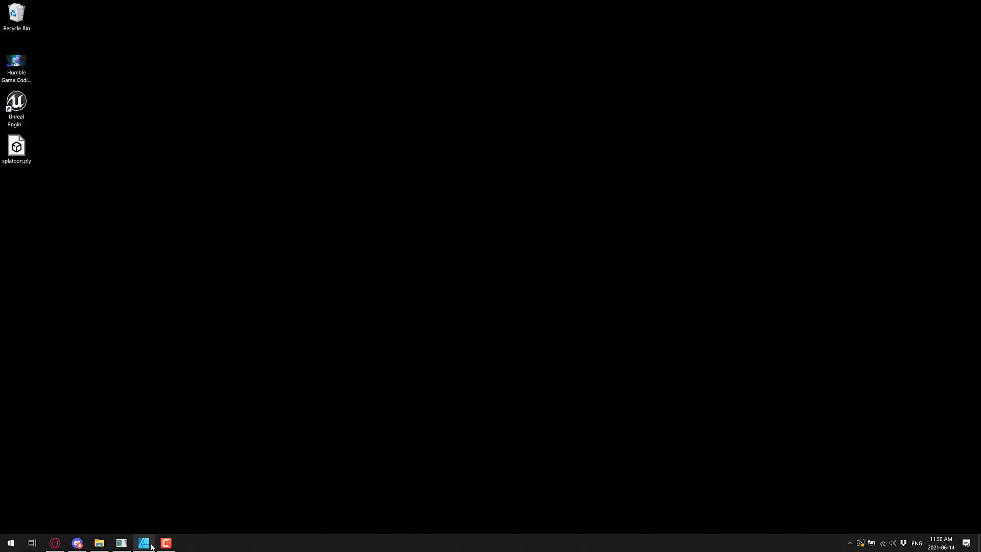
# Launch Blender and choose splatoon.ply from the Desktop for Stanford PLY import.
pyautogui.write('blender')
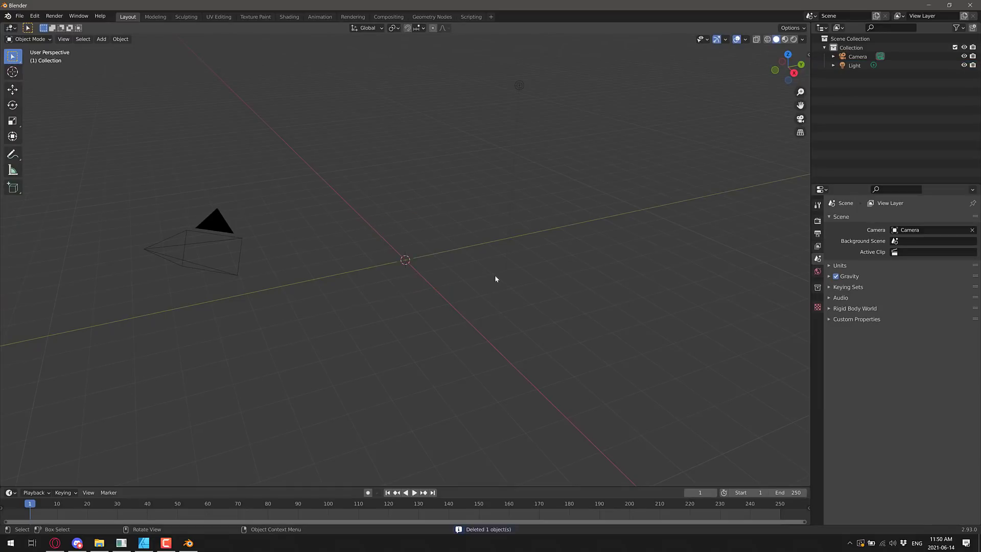
pyautogui.click(20, 16)
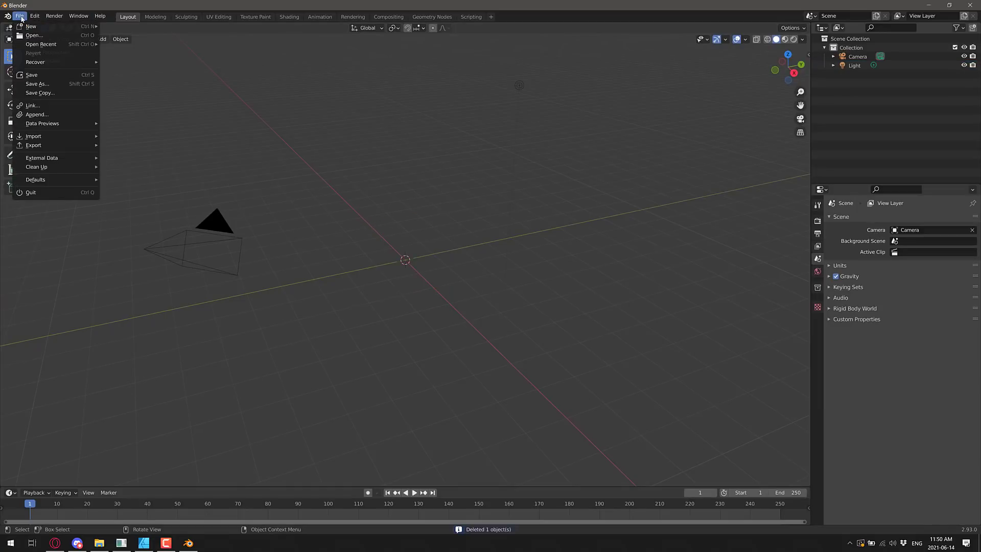
pyautogui.moveTo(36, 114)
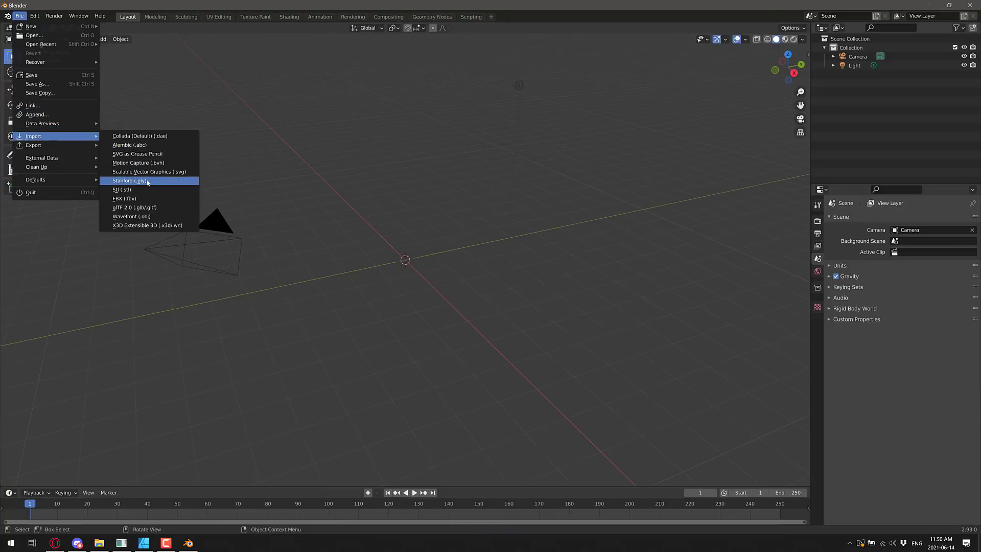
pyautogui.click(129, 180)
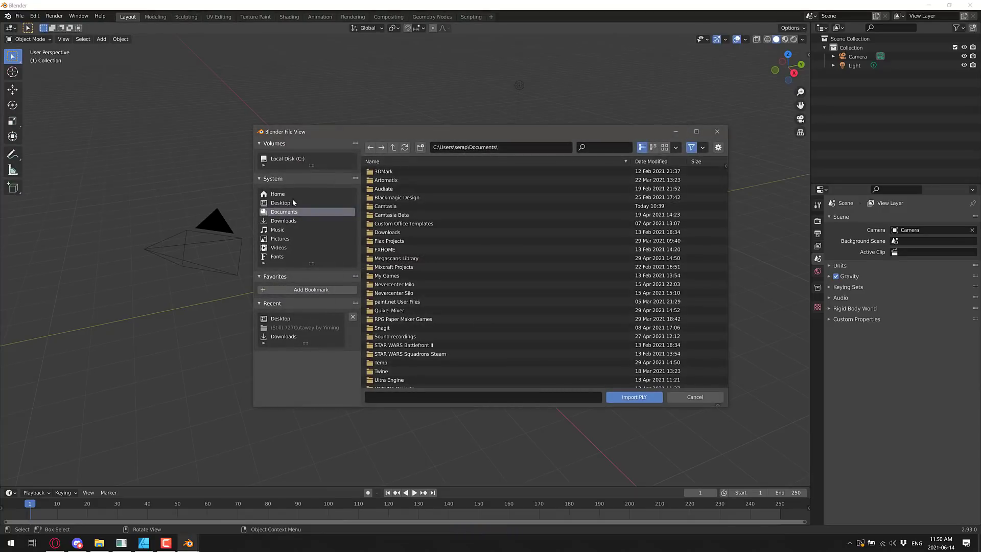
pyautogui.click(280, 202)
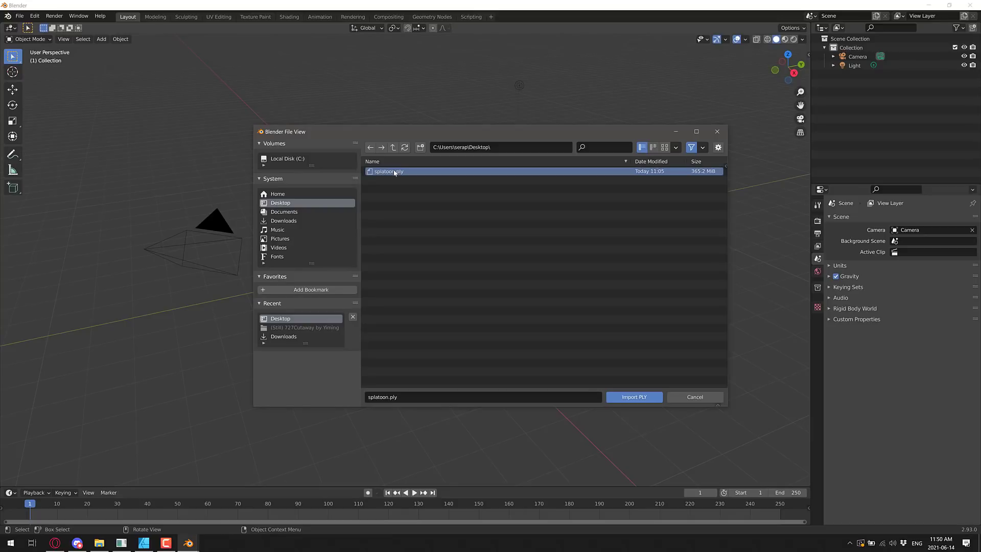
pyautogui.click(633, 396)
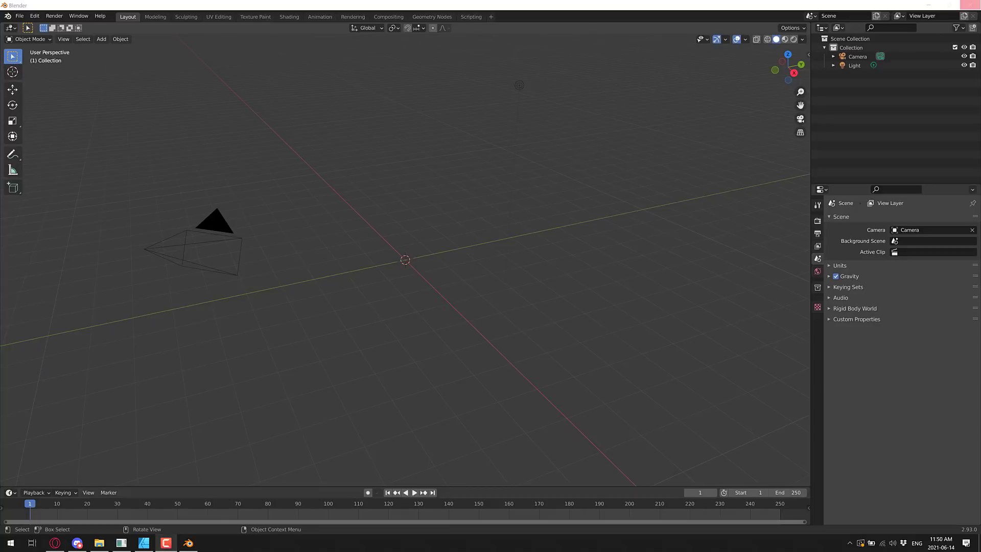
pyautogui.click(441, 362)
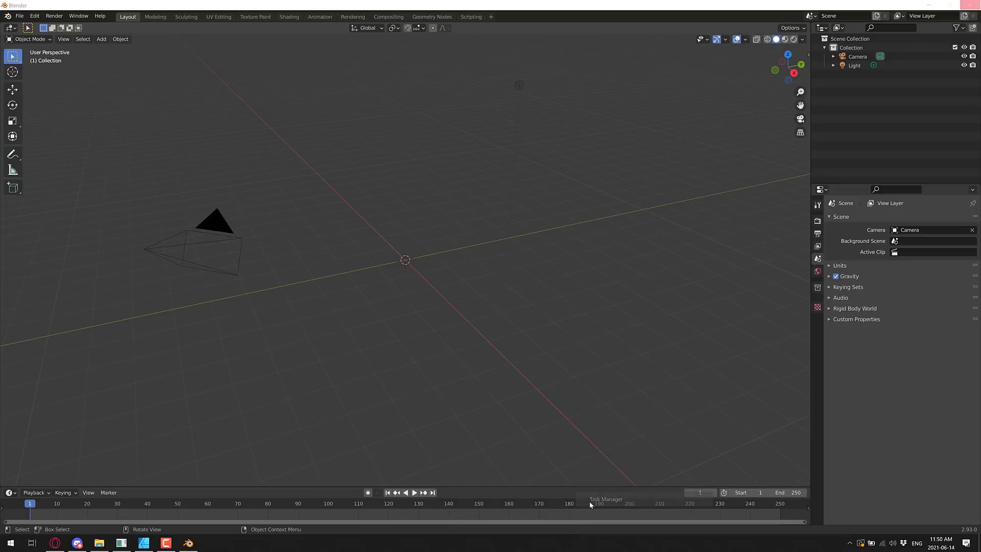
pyautogui.click(589, 505)
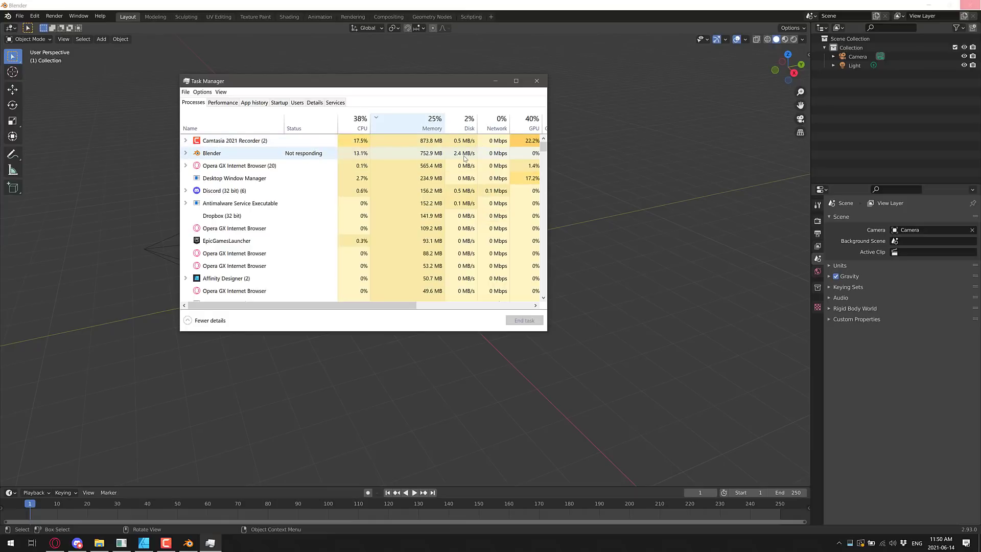
pyautogui.click(536, 81)
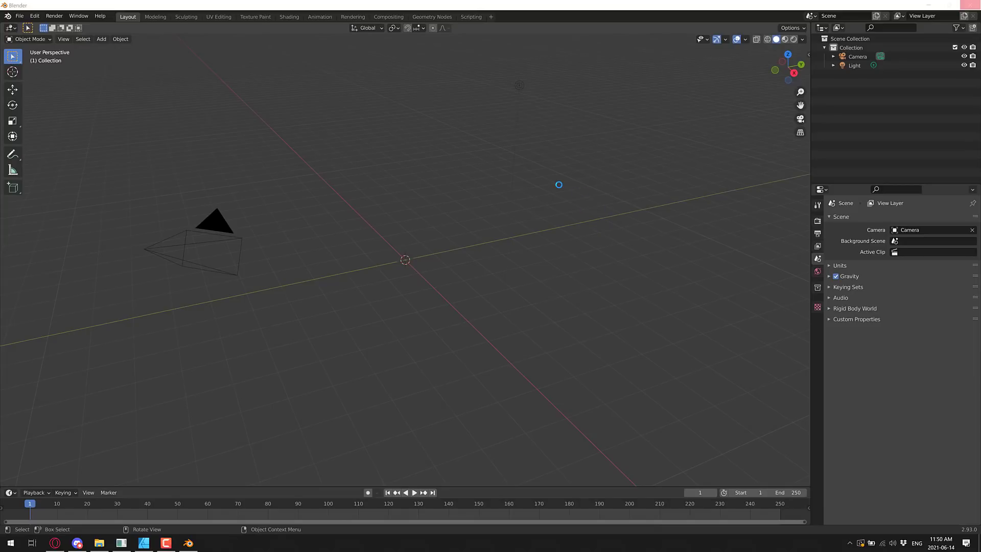
# Finish importing splatoon.ply and select the splatoon object in the Outliner.
pyautogui.click(211, 224)
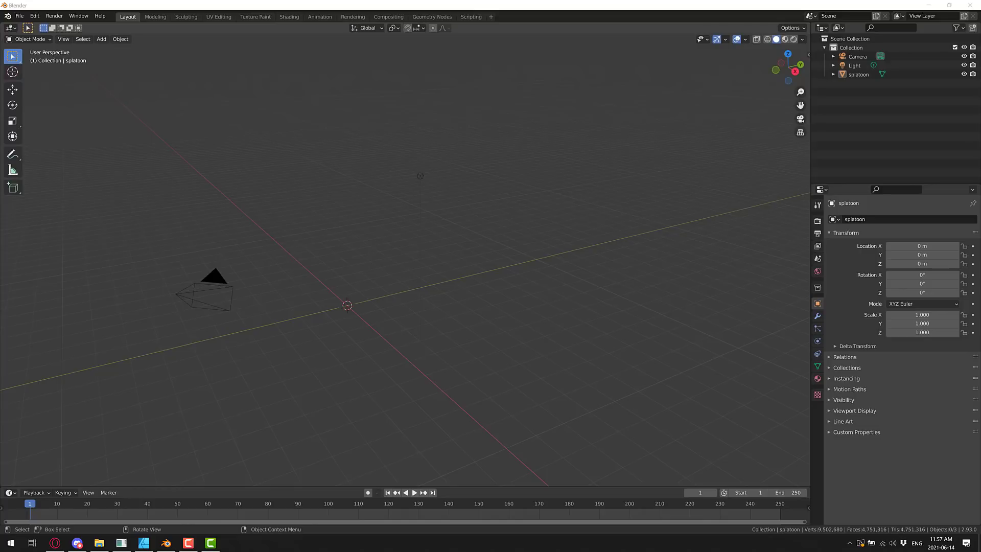
pyautogui.moveTo(476, 221)
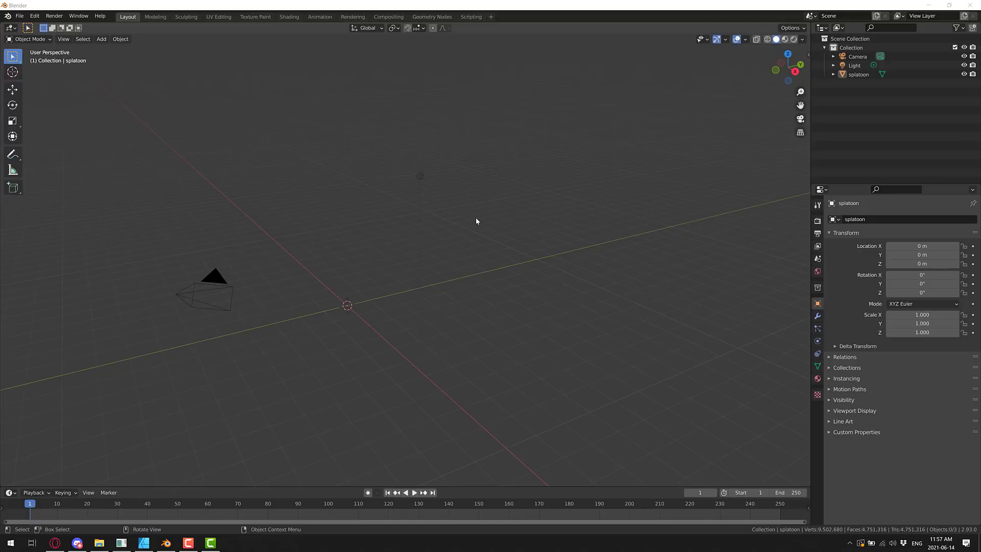
pyautogui.moveTo(440, 233)
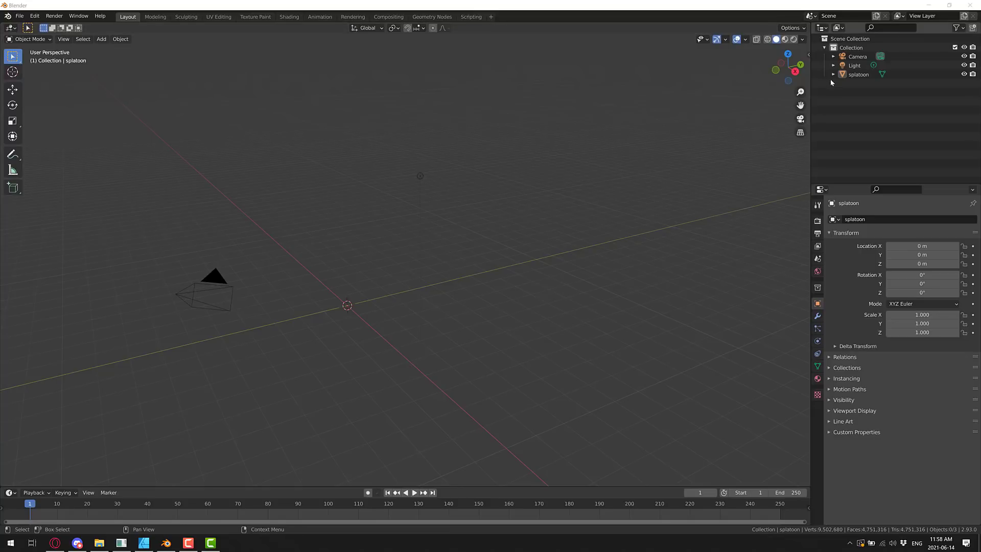
pyautogui.click(858, 73)
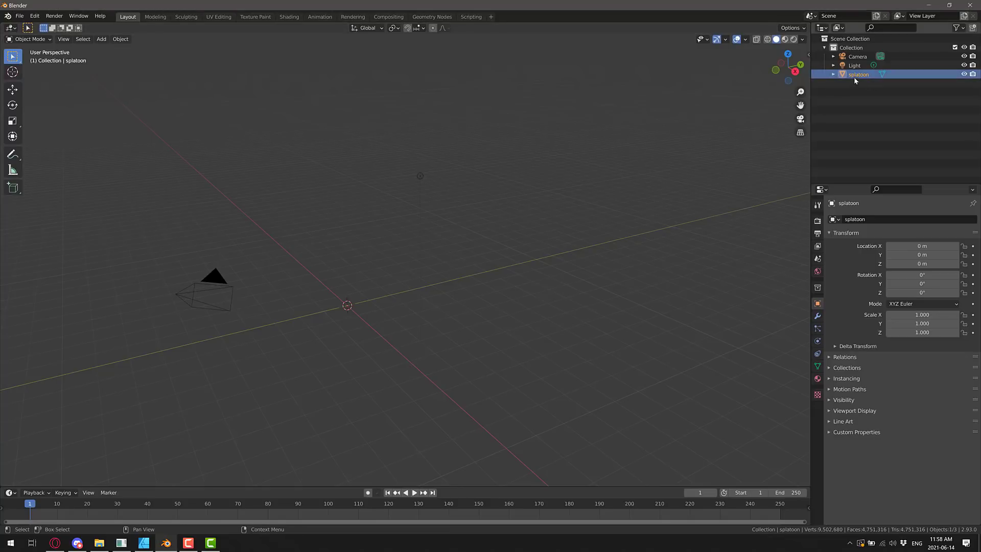
pyautogui.moveTo(611, 332)
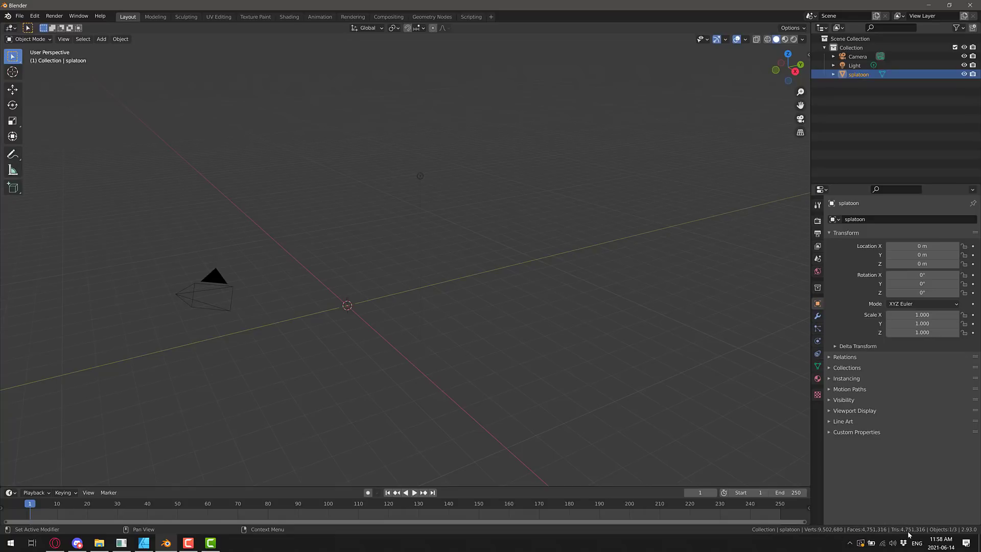
pyautogui.moveTo(541, 412)
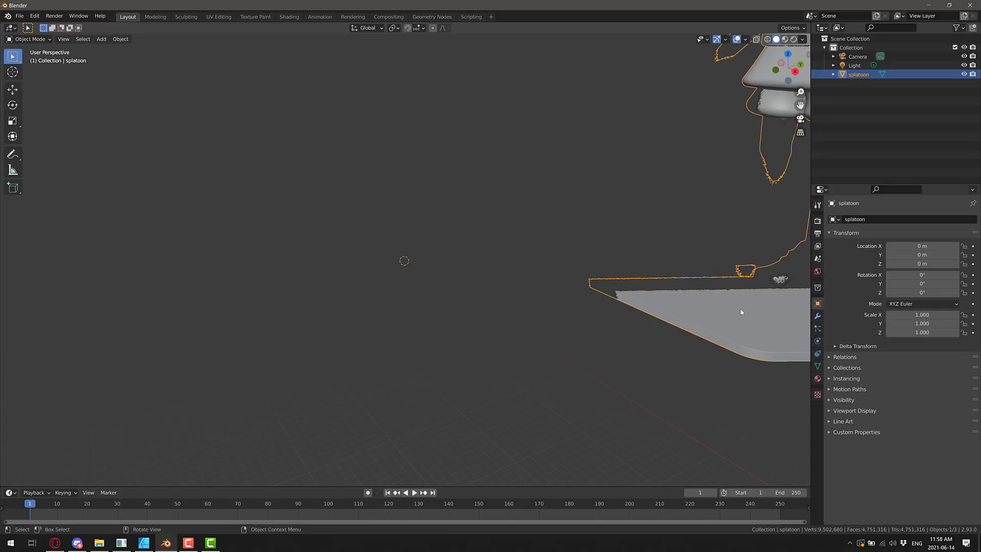
pyautogui.moveTo(515, 331)
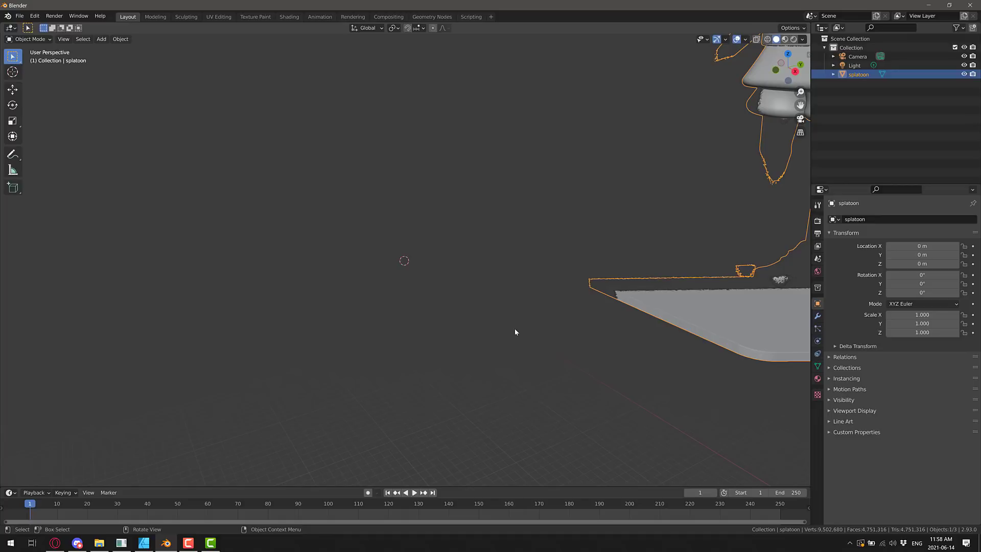
# Scale the splatoon model down to 0.01.
pyautogui.press('s')
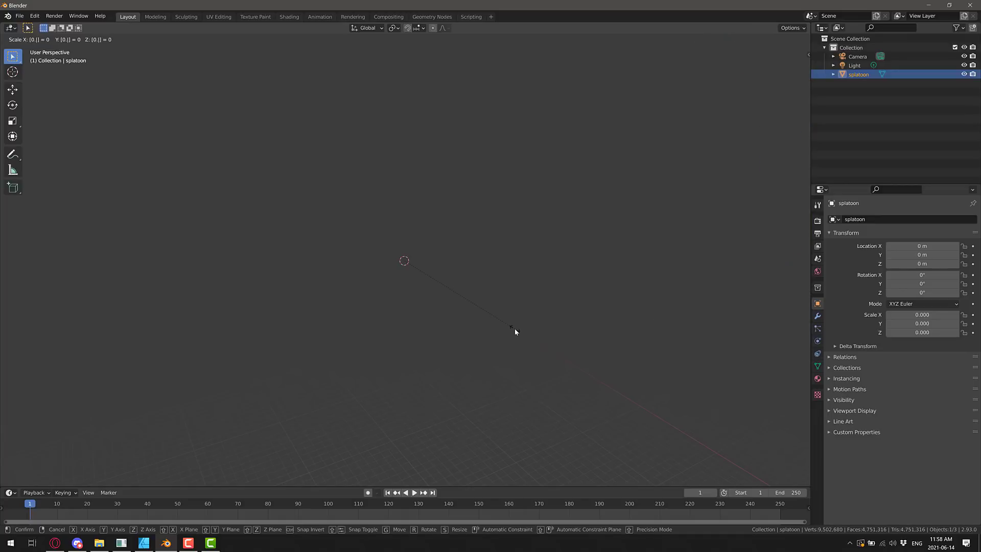
pyautogui.click(512, 331)
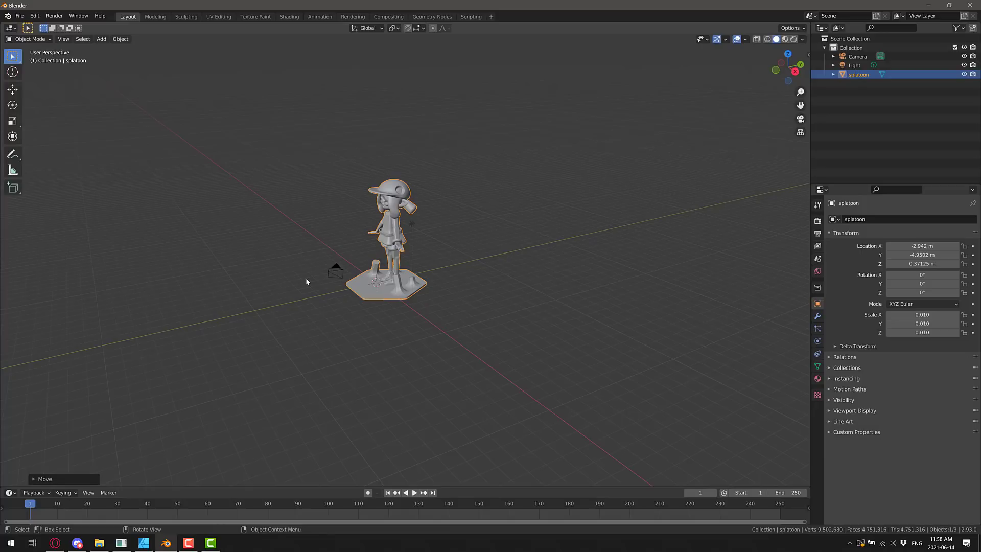
pyautogui.moveTo(359, 278)
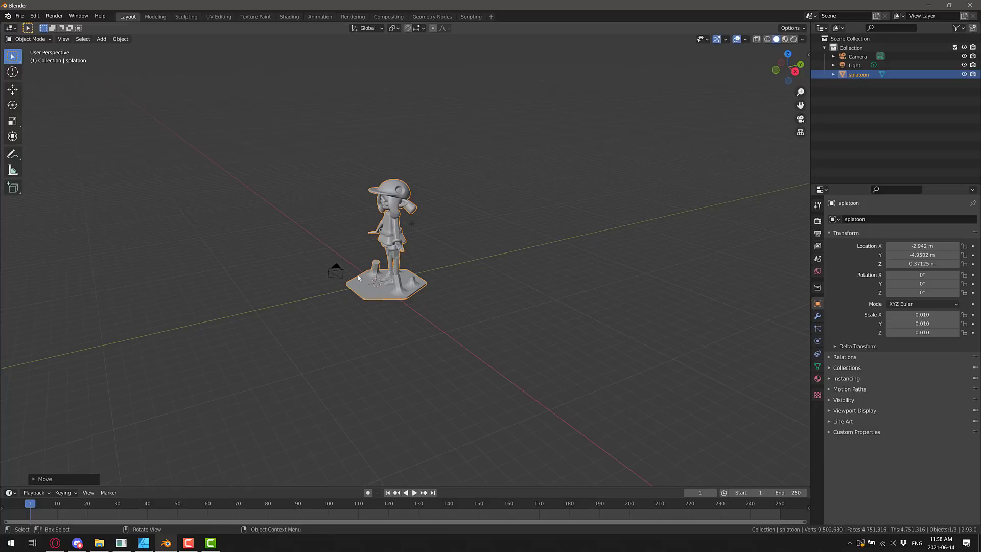
pyautogui.moveTo(473, 295)
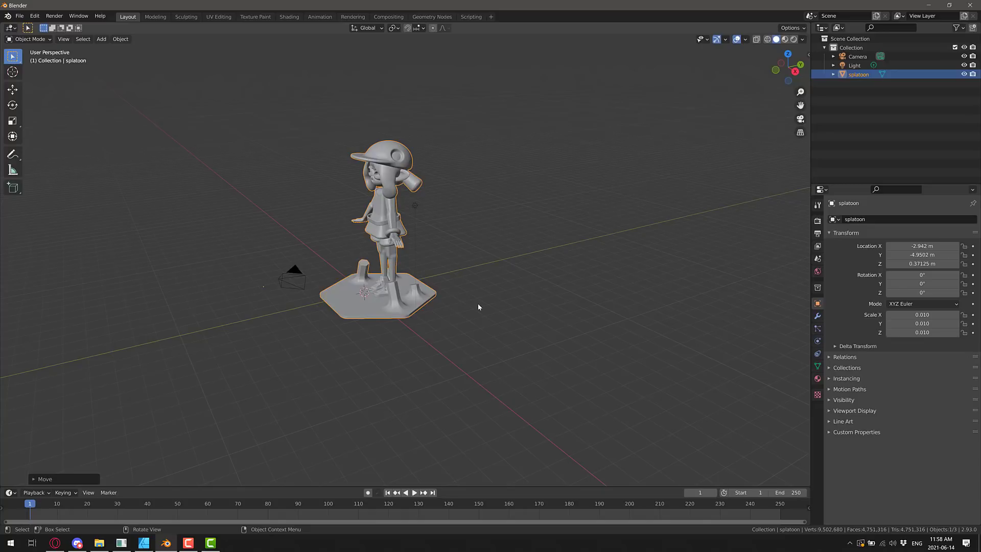
pyautogui.moveTo(529, 271)
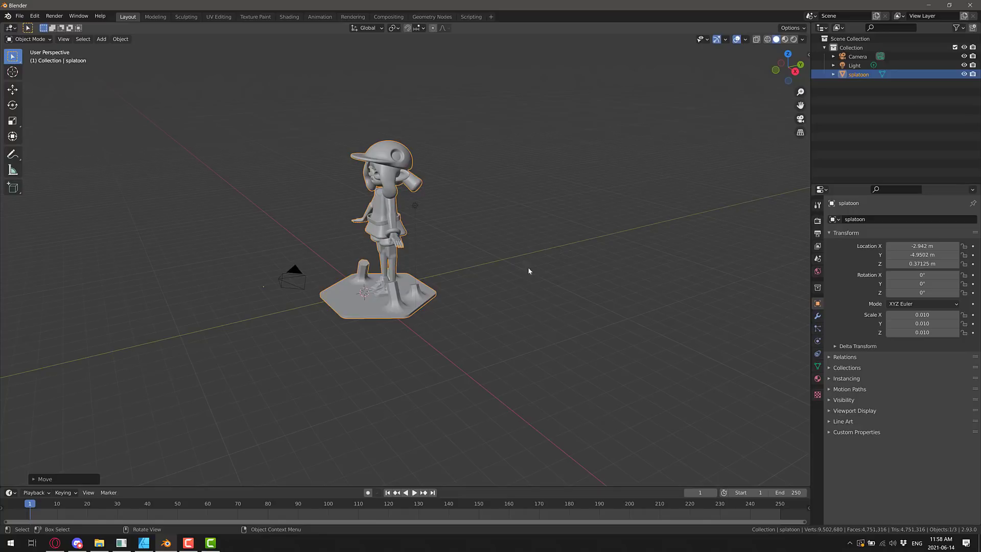
pyautogui.moveTo(359, 199)
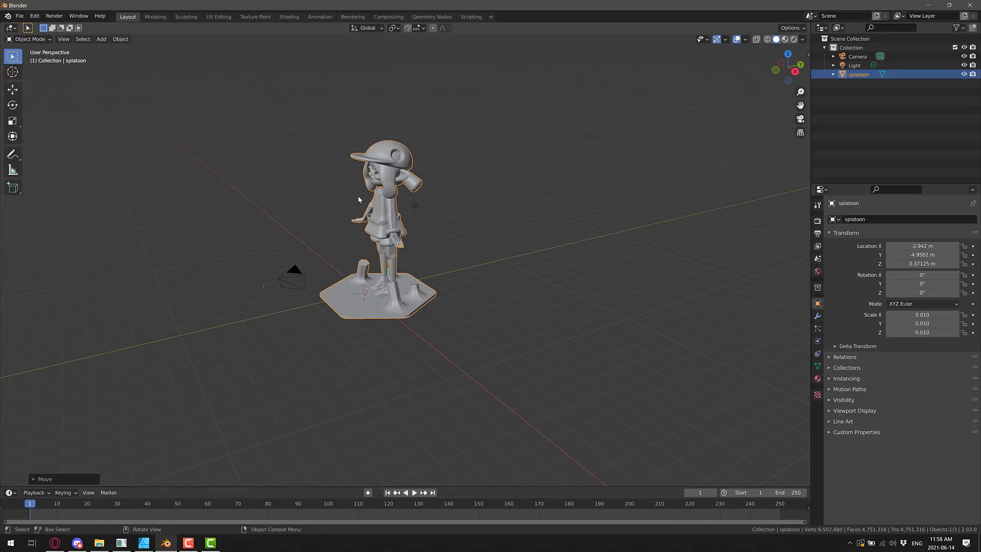
pyautogui.moveTo(459, 278)
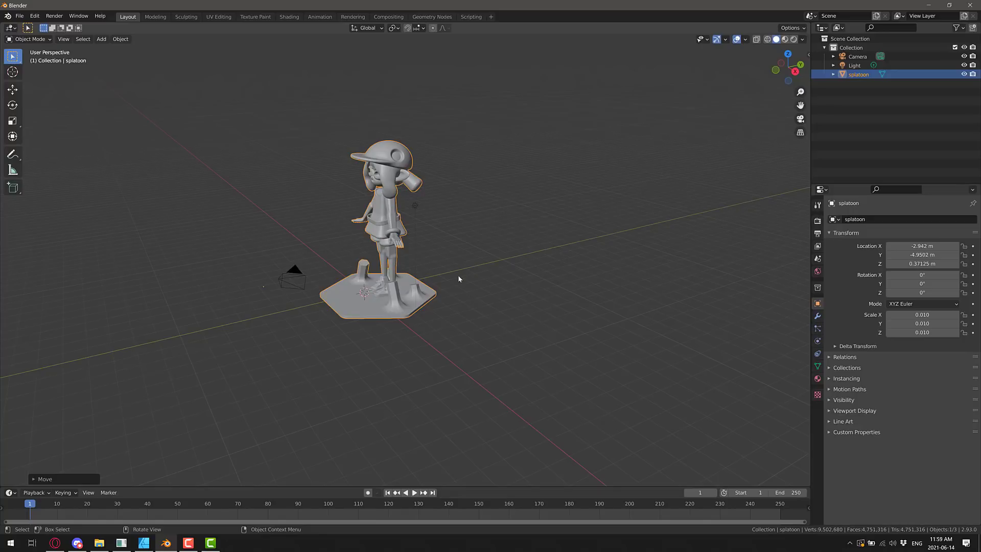
pyautogui.moveTo(405, 249)
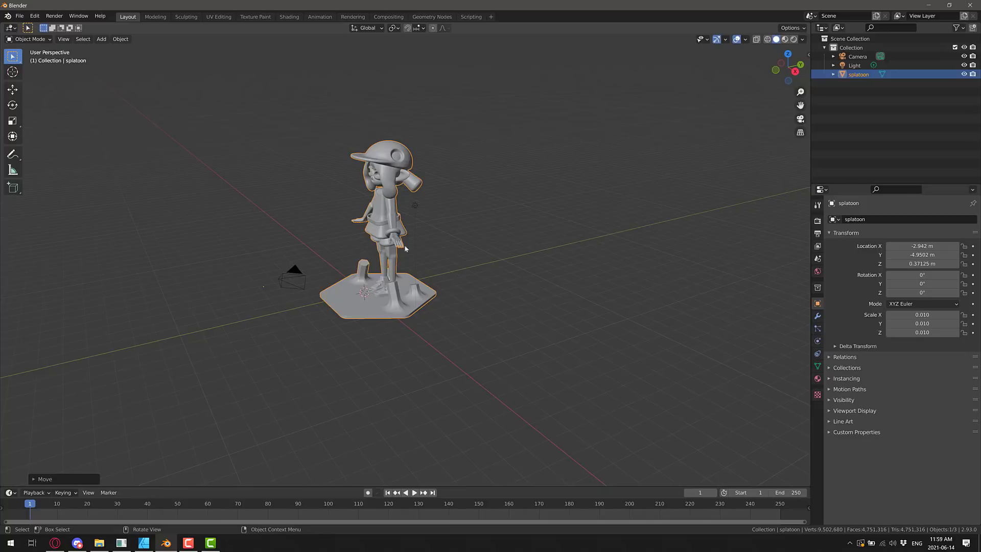
pyautogui.moveTo(415, 265)
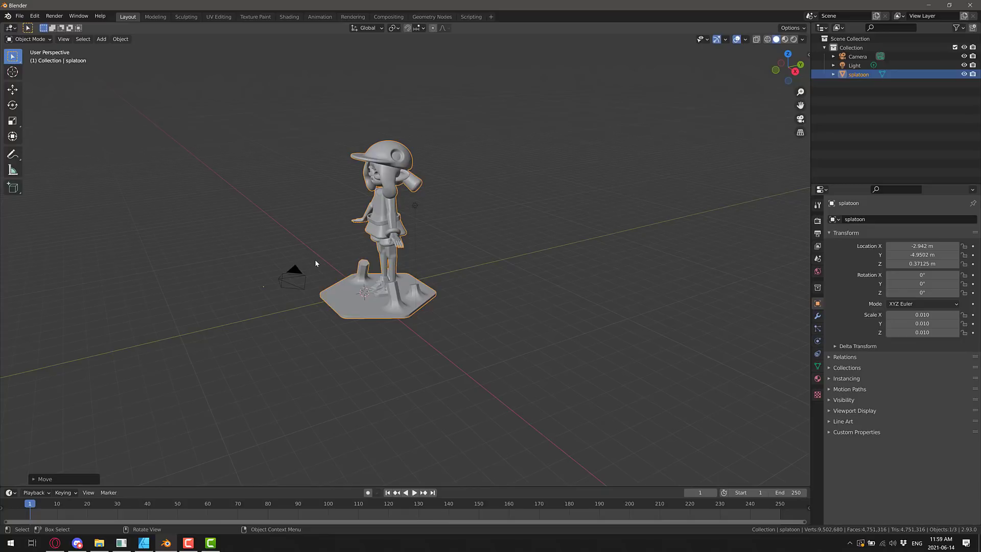
pyautogui.moveTo(369, 269)
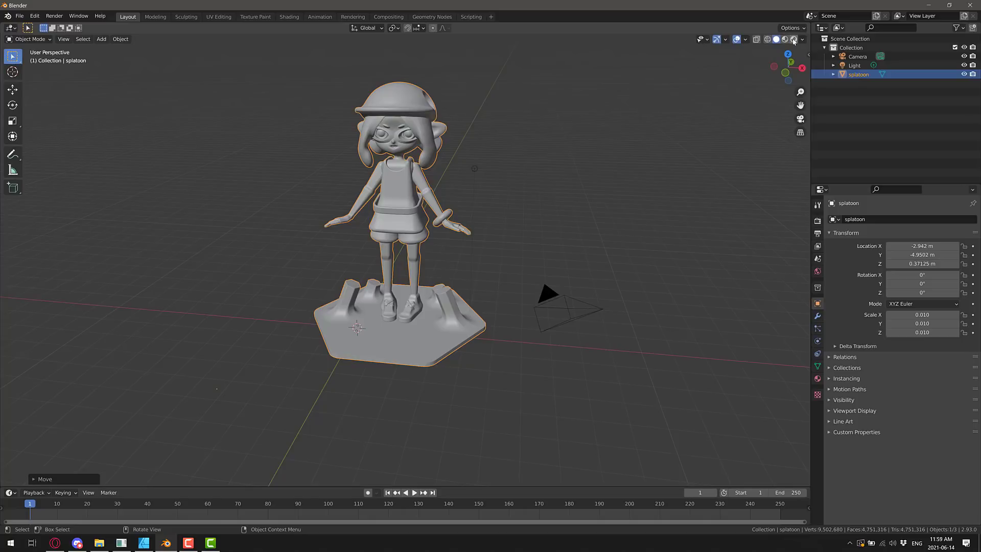
# Switch the viewport to Rendered shading to see the character lit with shadows.
pyautogui.click(776, 39)
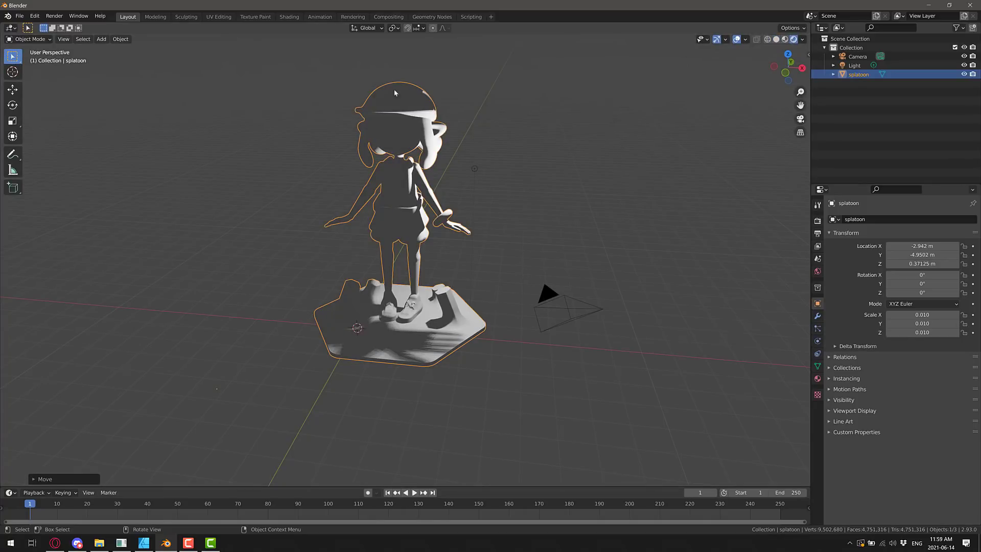
pyautogui.moveTo(634, 208)
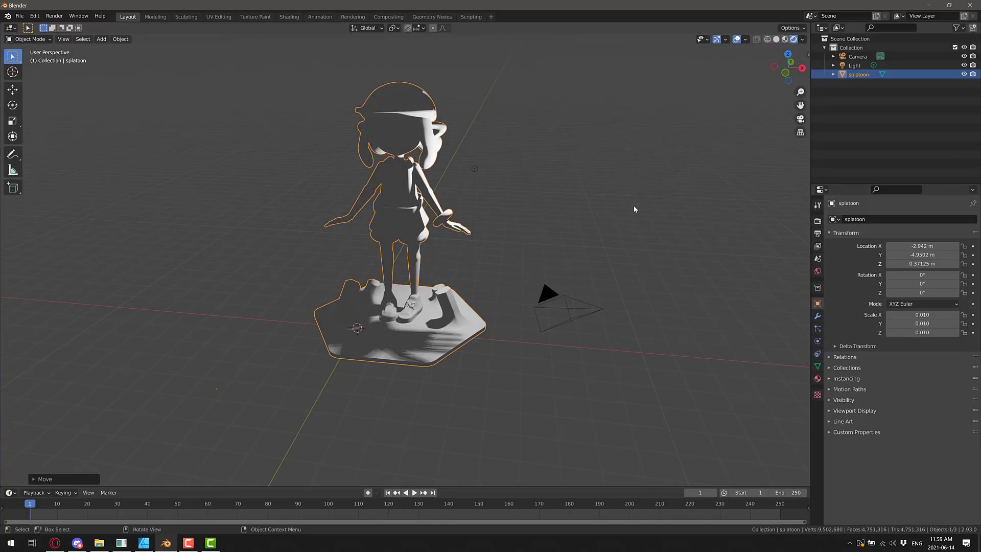
pyautogui.moveTo(784, 387)
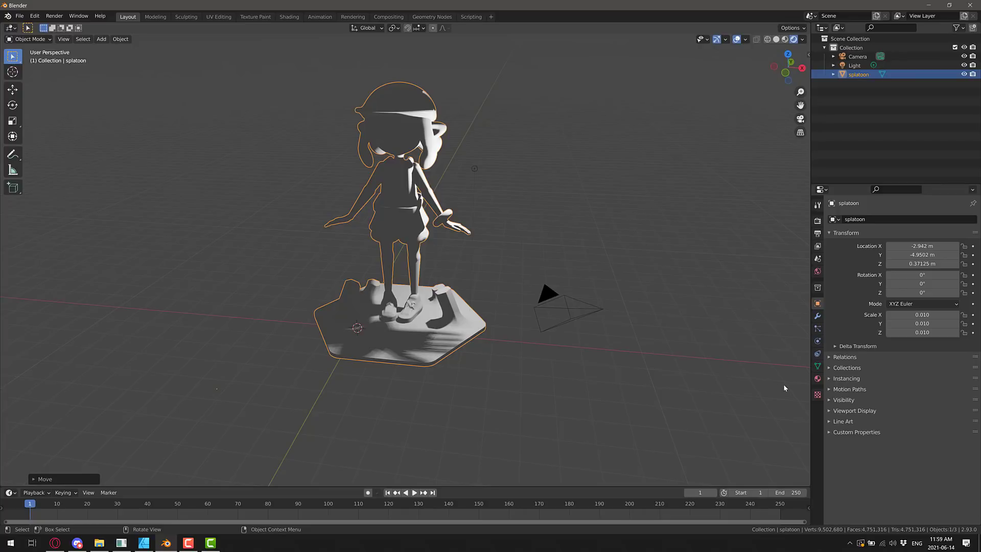
pyautogui.moveTo(806, 386)
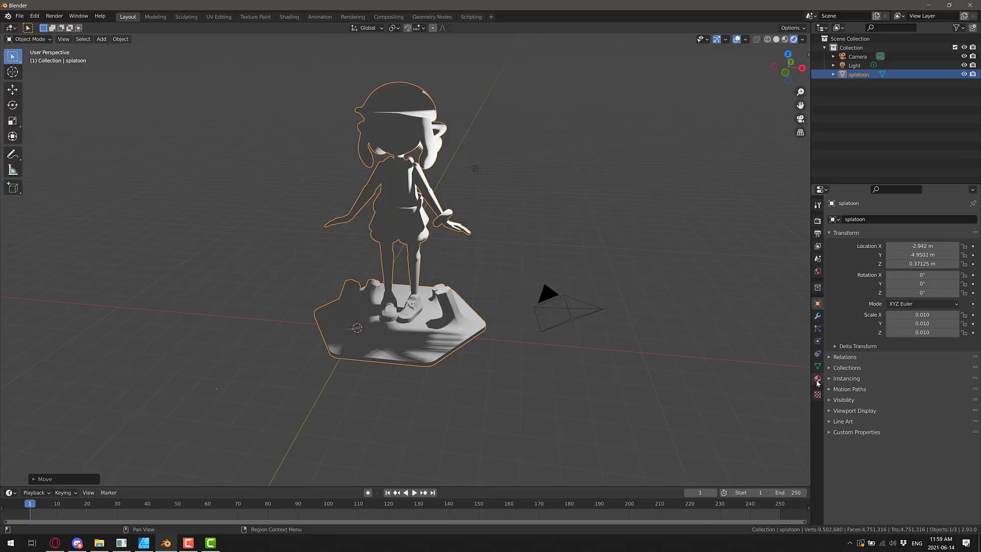
# Show the splatoon object's Material Properties, where the material slot list is still empty.
pyautogui.click(817, 378)
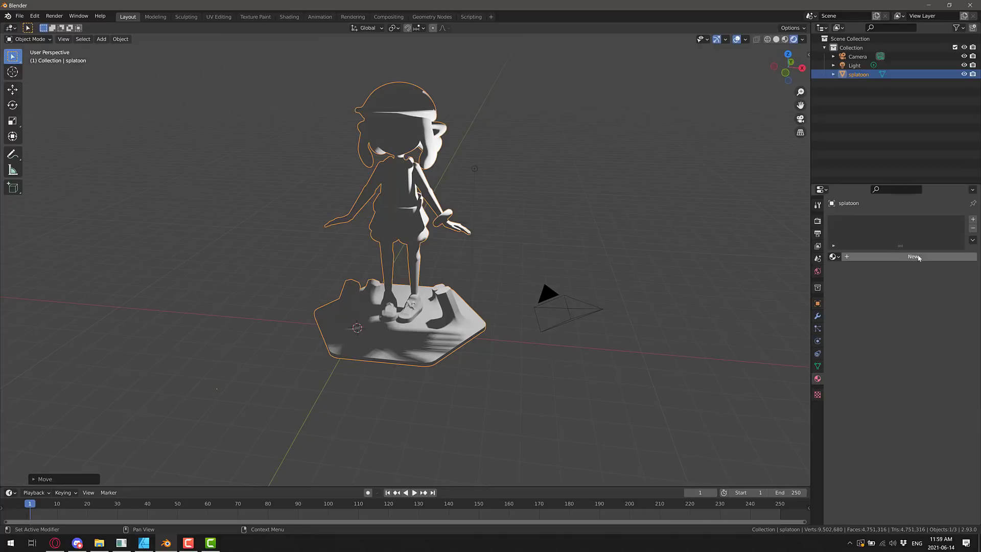
pyautogui.moveTo(853, 257)
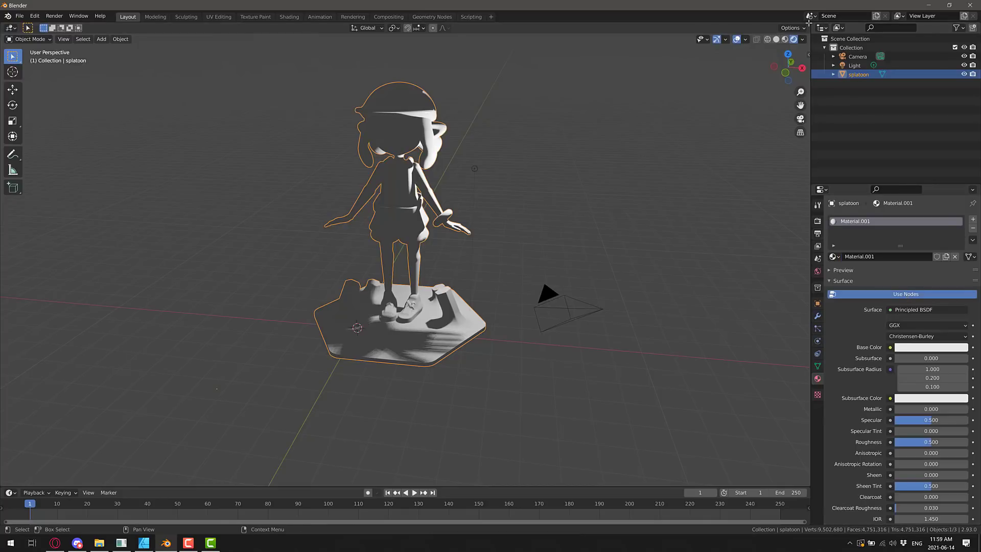
# Switch the new side view's editor type to the Shader Editor.
pyautogui.click(468, 28)
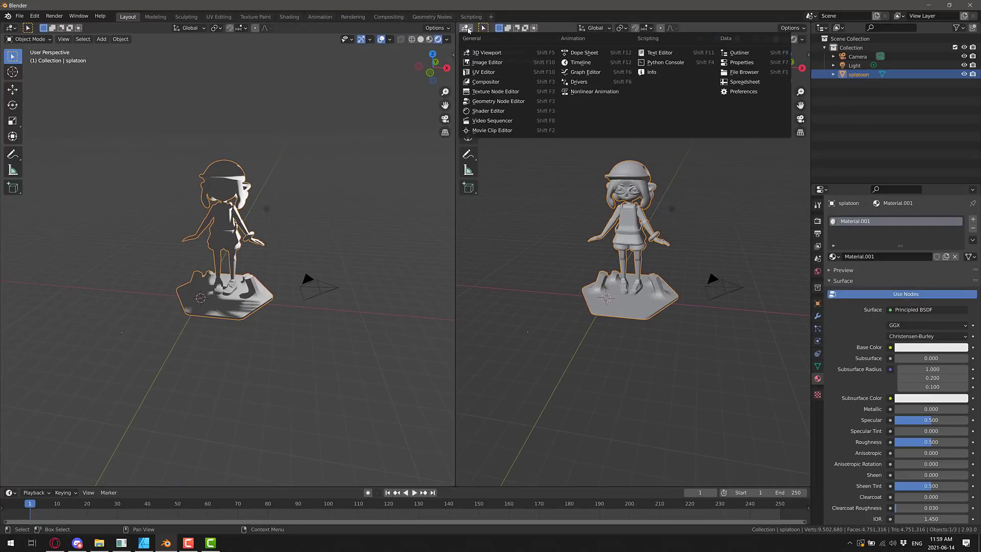
pyautogui.click(487, 111)
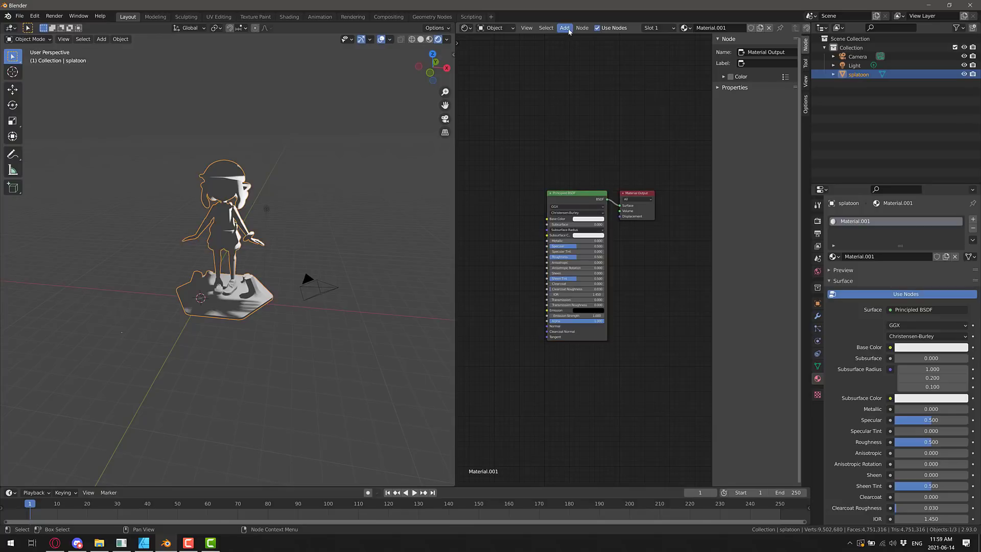
# Add an Attribute input node and link its Color output to the Principled BSDF Base Color.
pyautogui.click(563, 27)
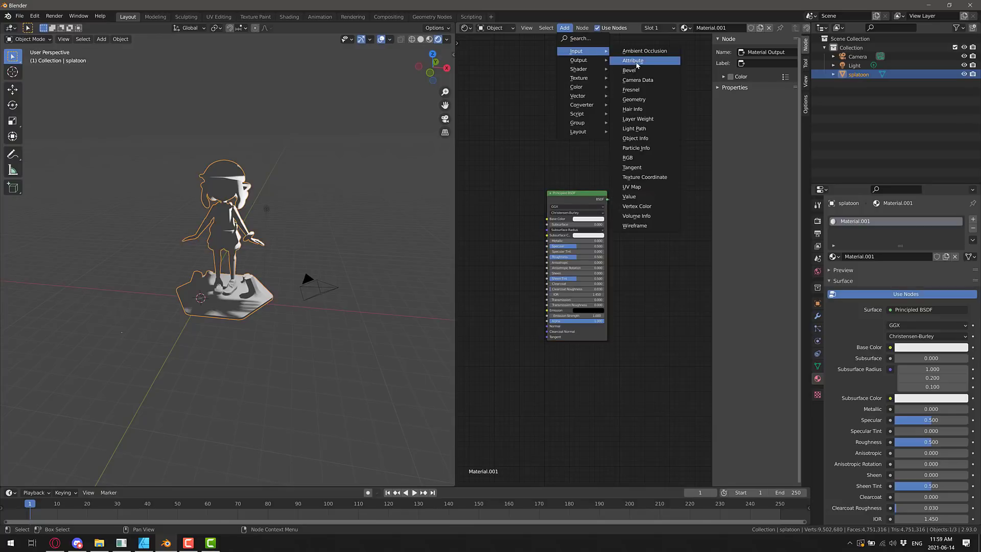
pyautogui.click(632, 60)
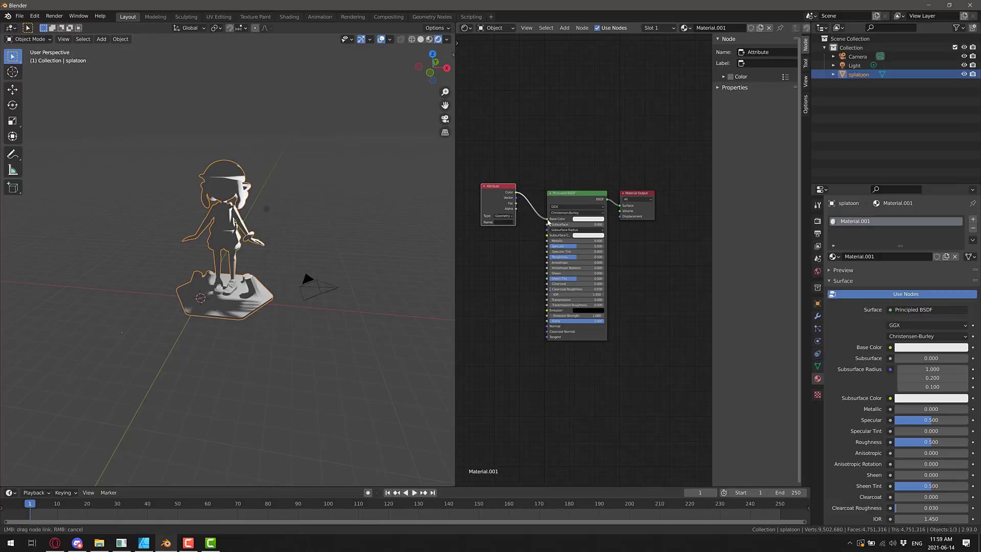
pyautogui.click(547, 219)
pyautogui.write('Col')
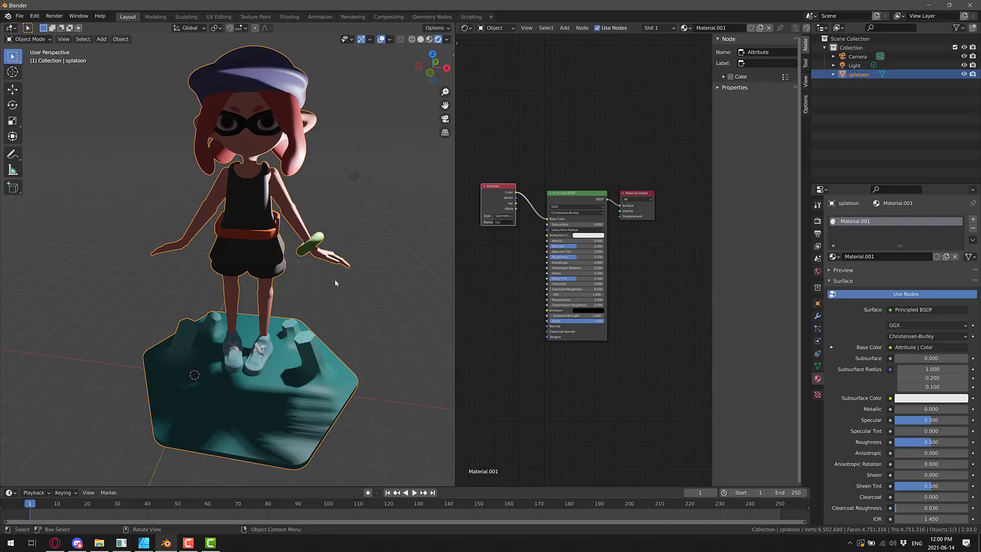
pyautogui.moveTo(510, 222)
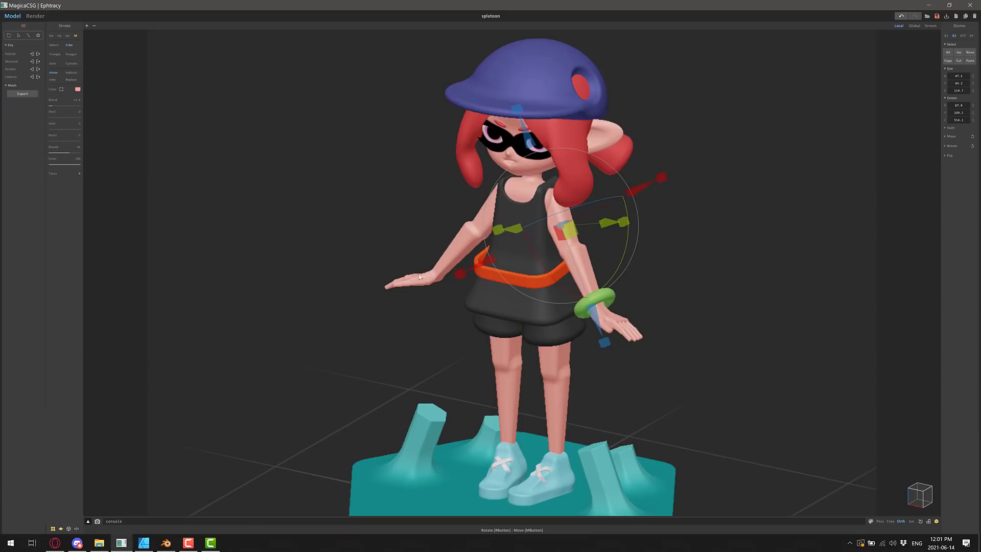
# Review the vertex-colored Blender import, then return to the original splatoon model in MagicaCSG.
pyautogui.click(143, 542)
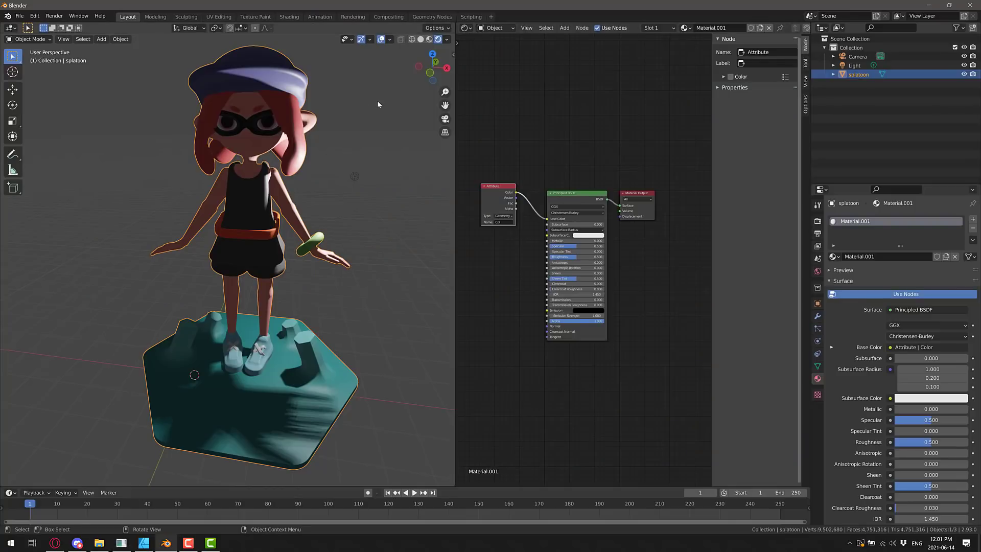
pyautogui.click(434, 28)
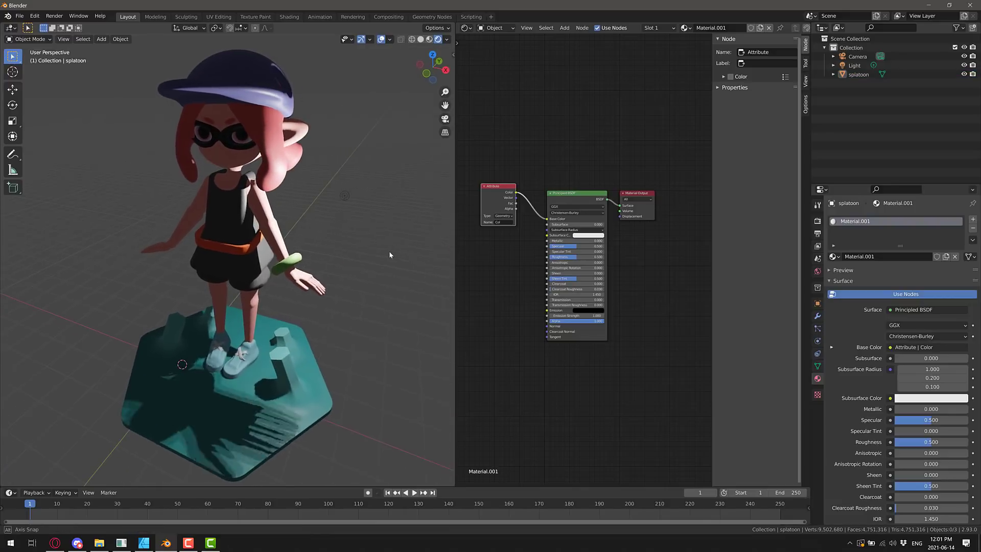
pyautogui.click(209, 542)
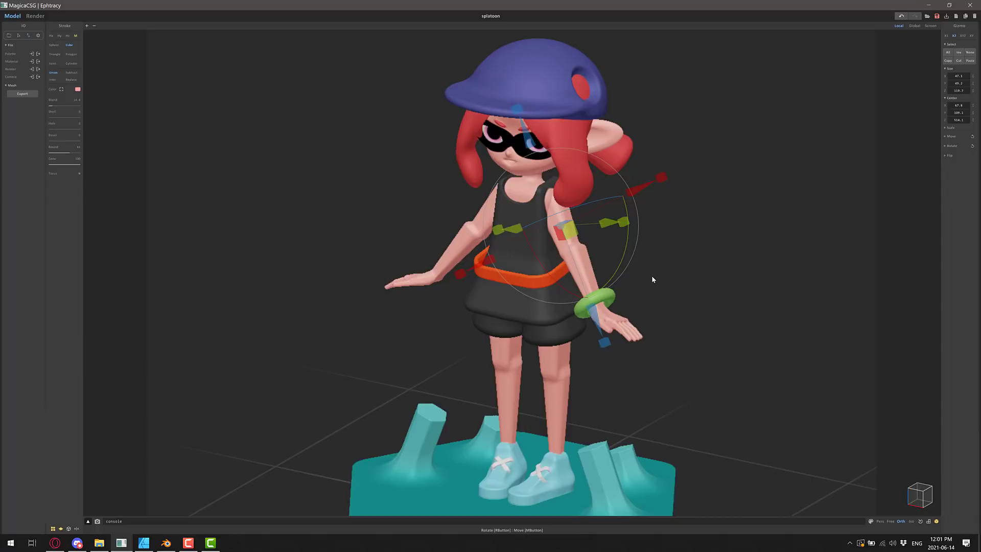
pyautogui.moveTo(148, 119)
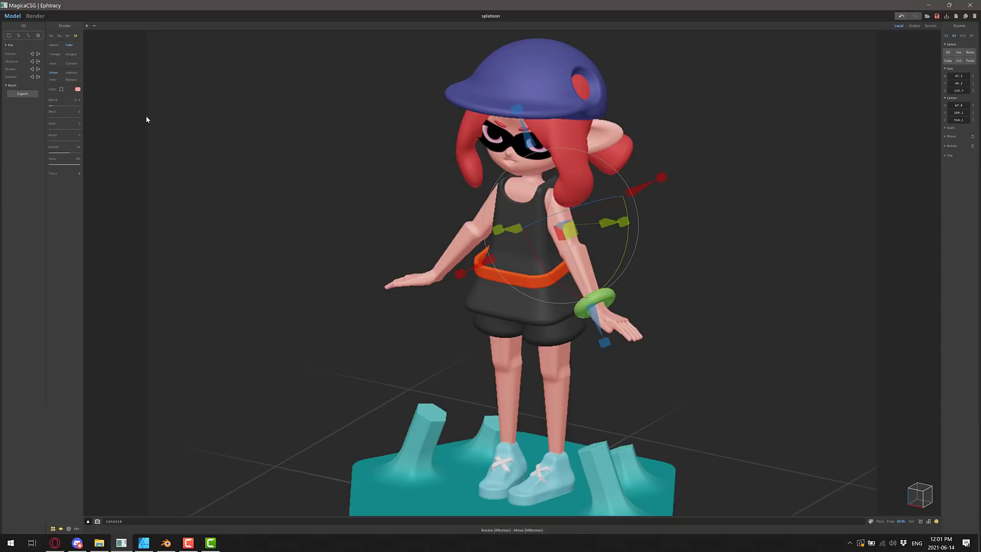
pyautogui.moveTo(261, 282)
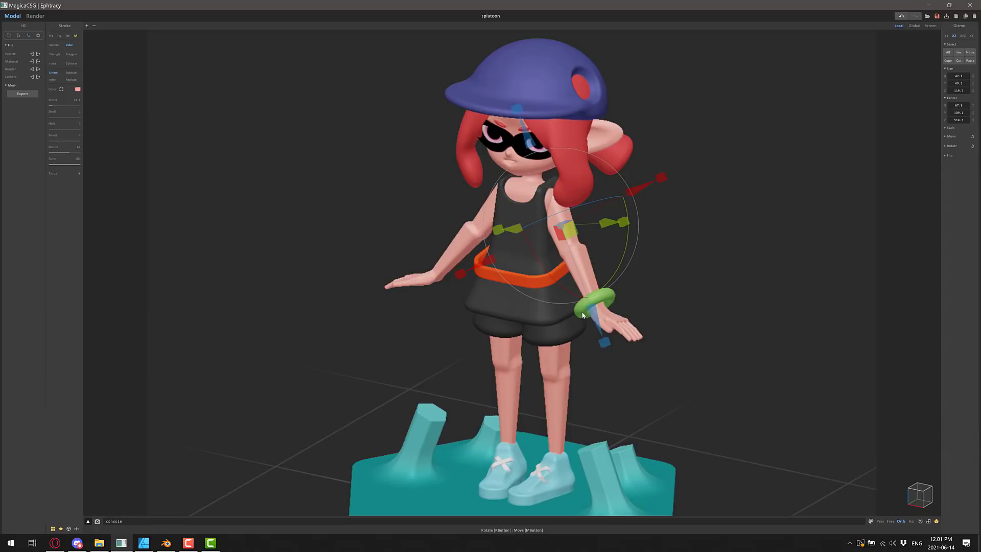
pyautogui.moveTo(754, 187)
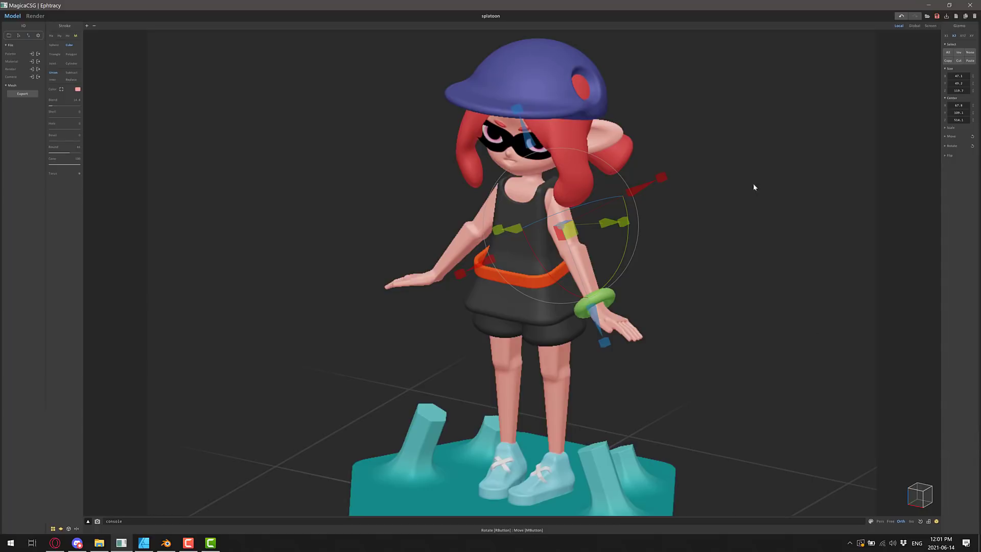
pyautogui.moveTo(643, 279)
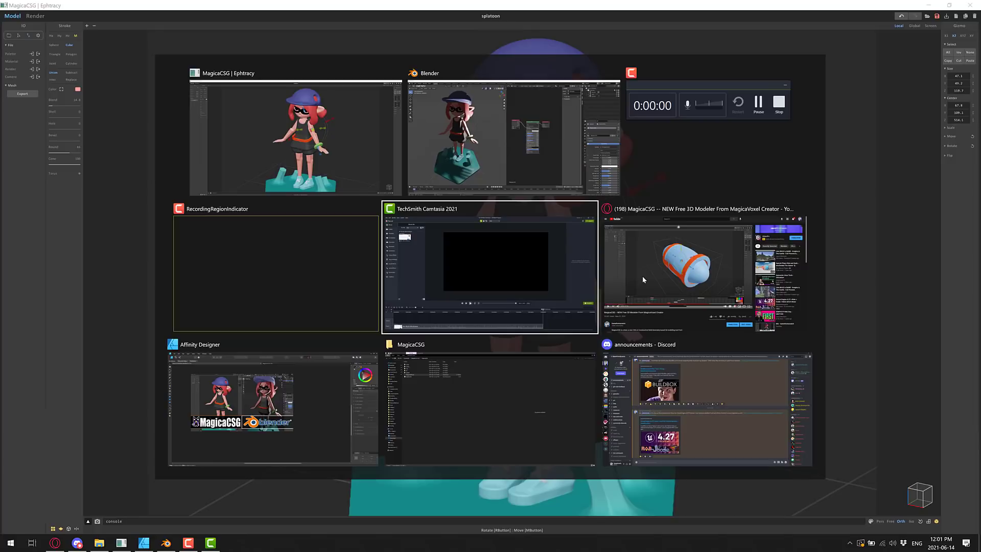
# Bring up the paused Gamefromscratch MagicaCSG intro video on YouTube.
pyautogui.click(675, 263)
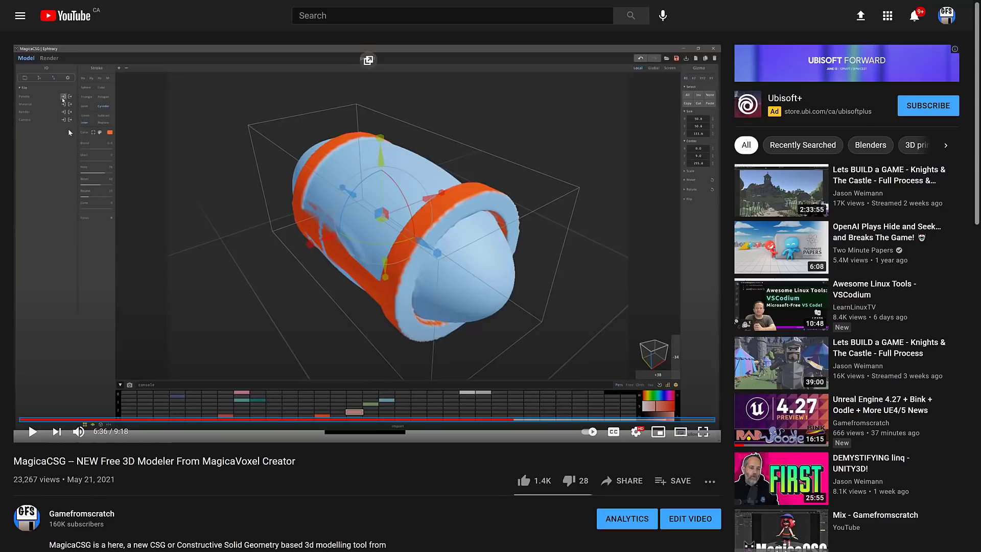
pyautogui.moveTo(70, 128)
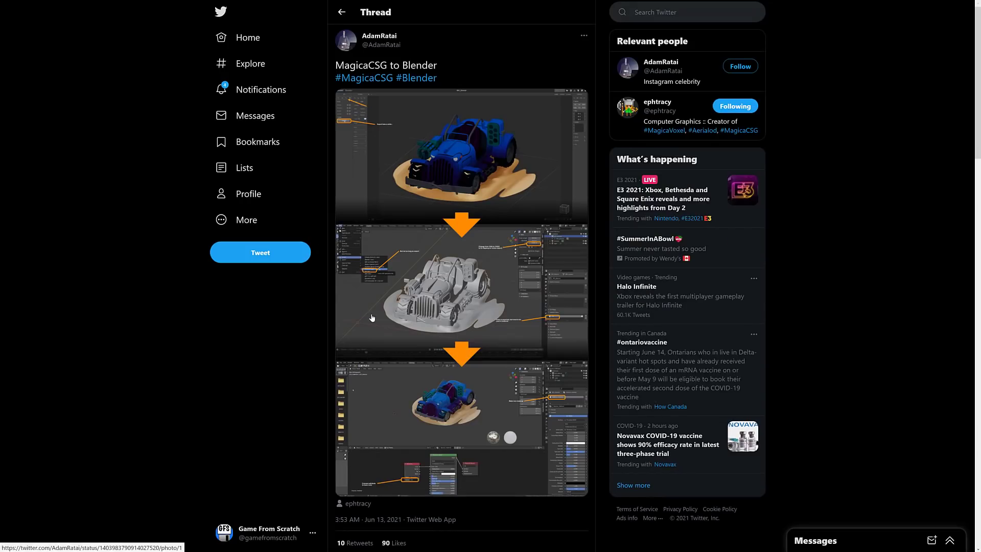
pyautogui.moveTo(527, 245)
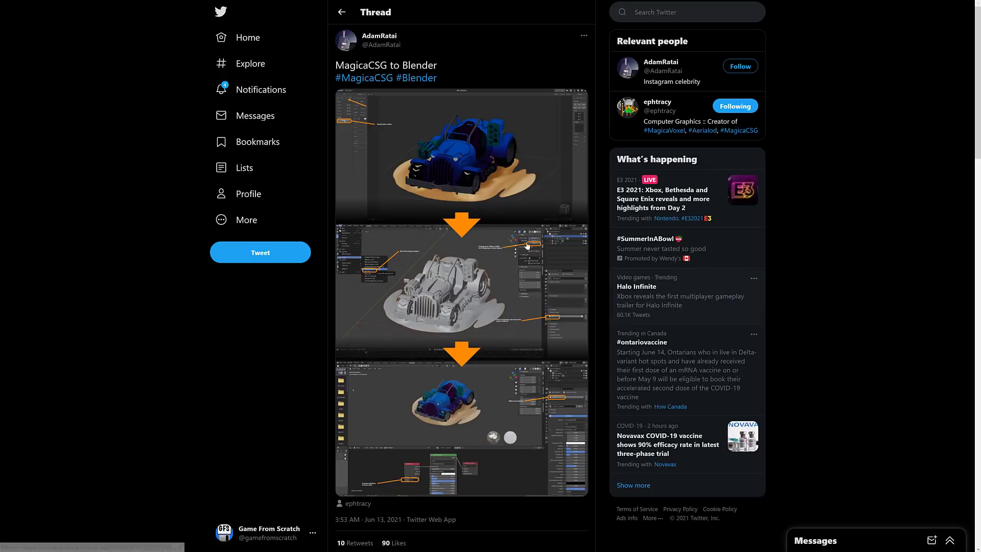
pyautogui.moveTo(579, 142)
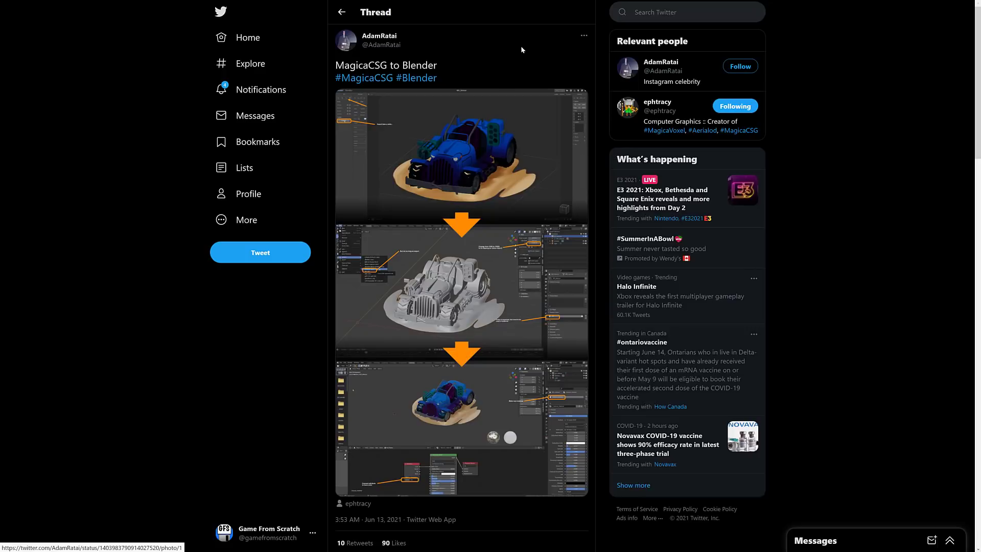
pyautogui.moveTo(469, 413)
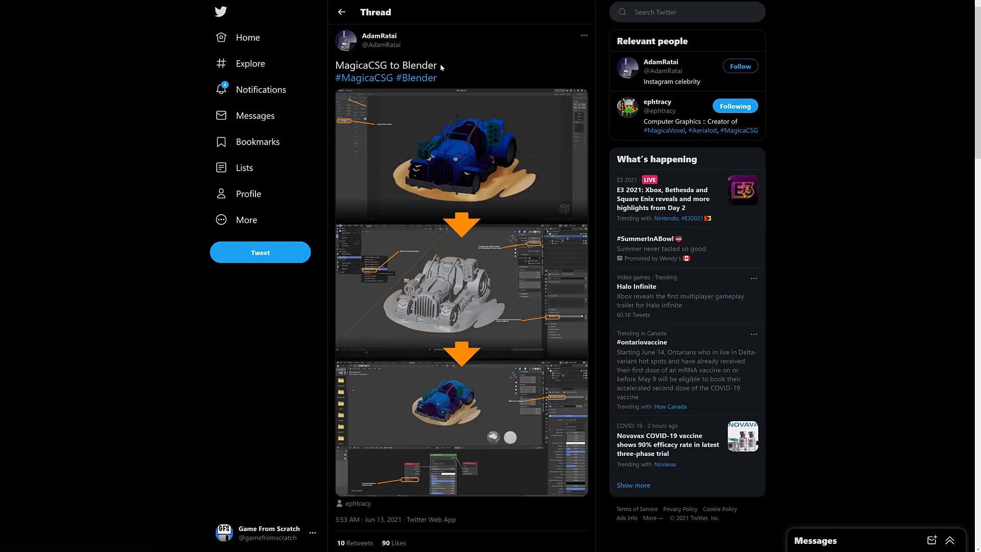
pyautogui.moveTo(493, 315)
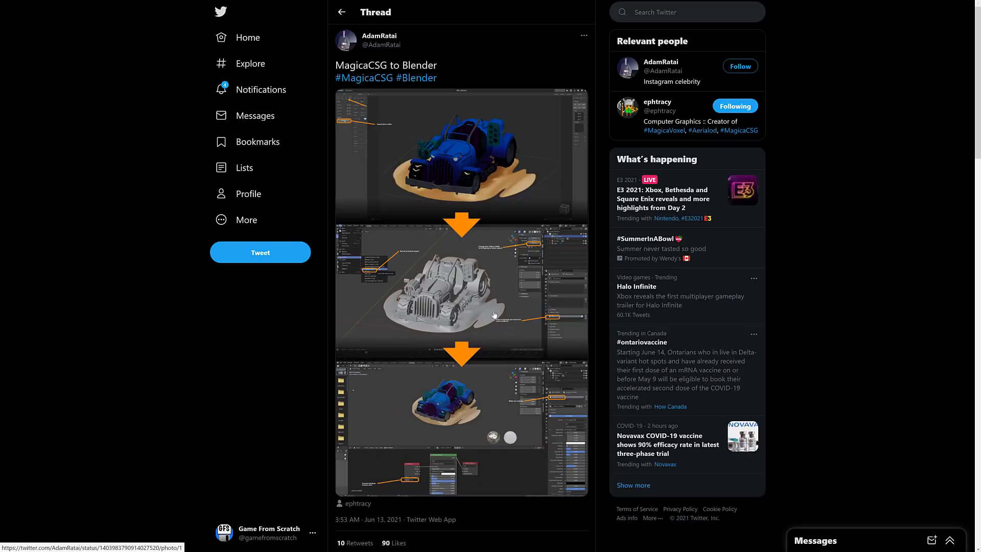
pyautogui.moveTo(441, 388)
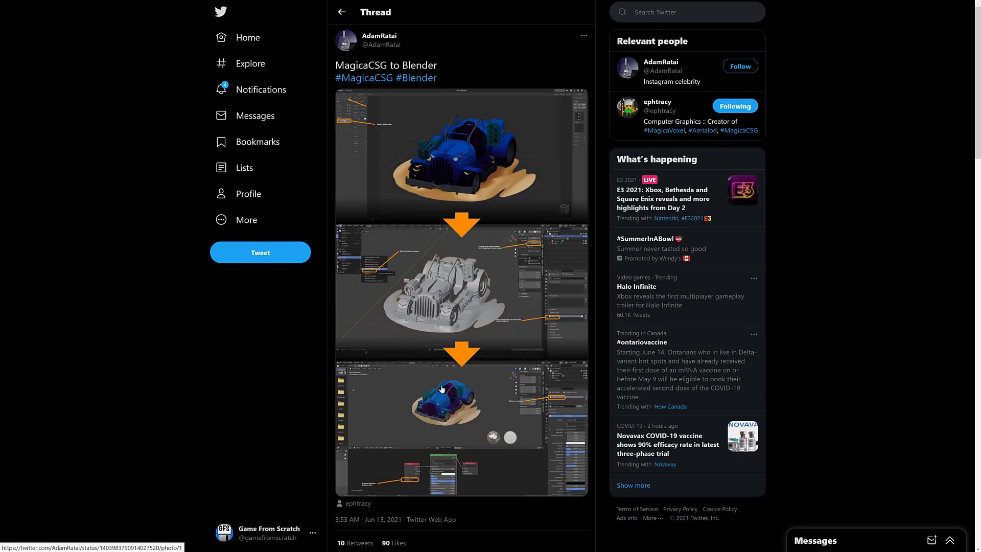
pyautogui.moveTo(563, 303)
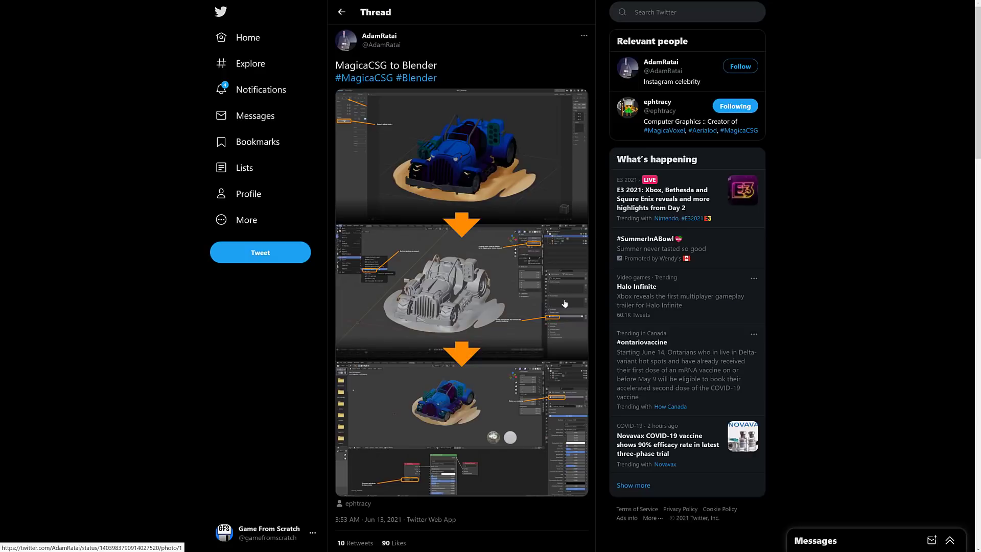
pyautogui.moveTo(343, 240)
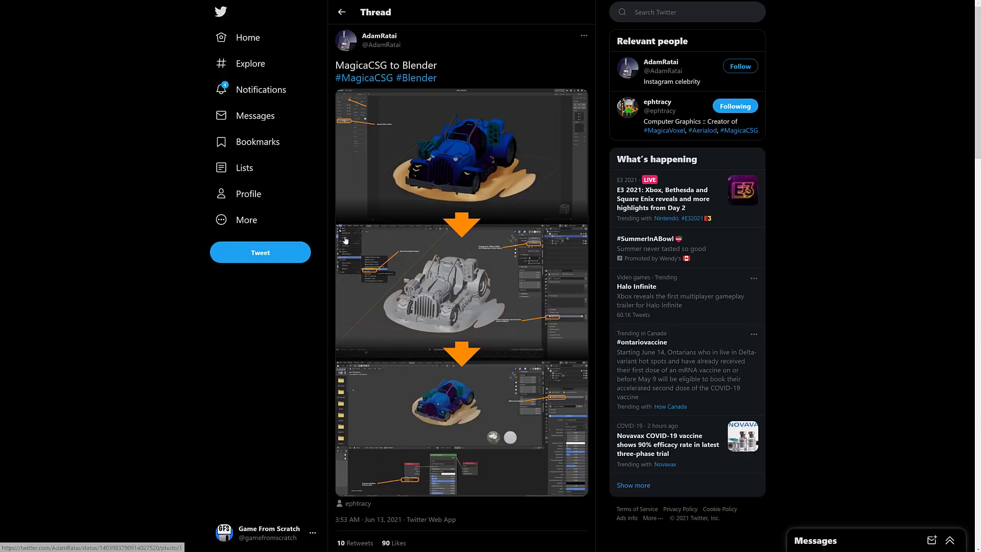
pyautogui.moveTo(379, 36)
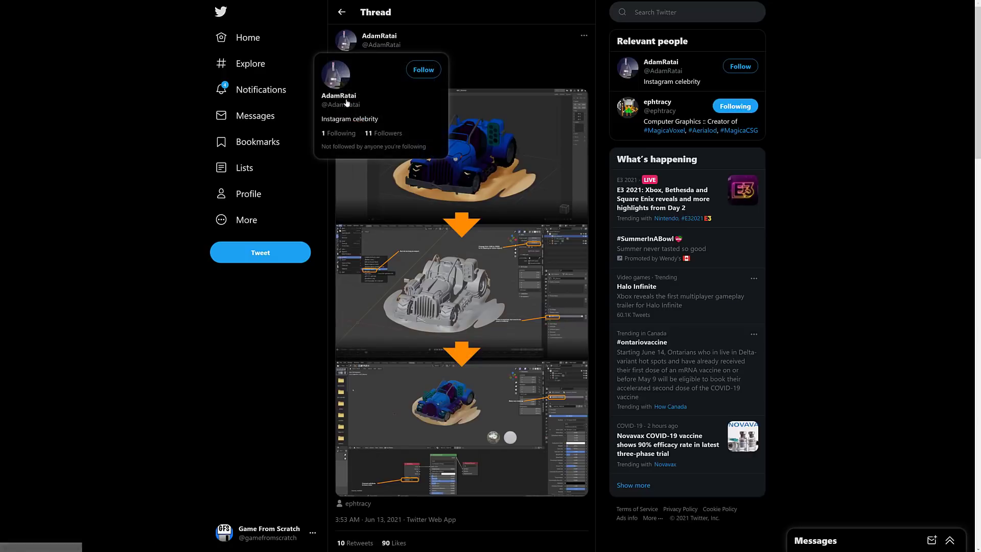
pyautogui.moveTo(533, 340)
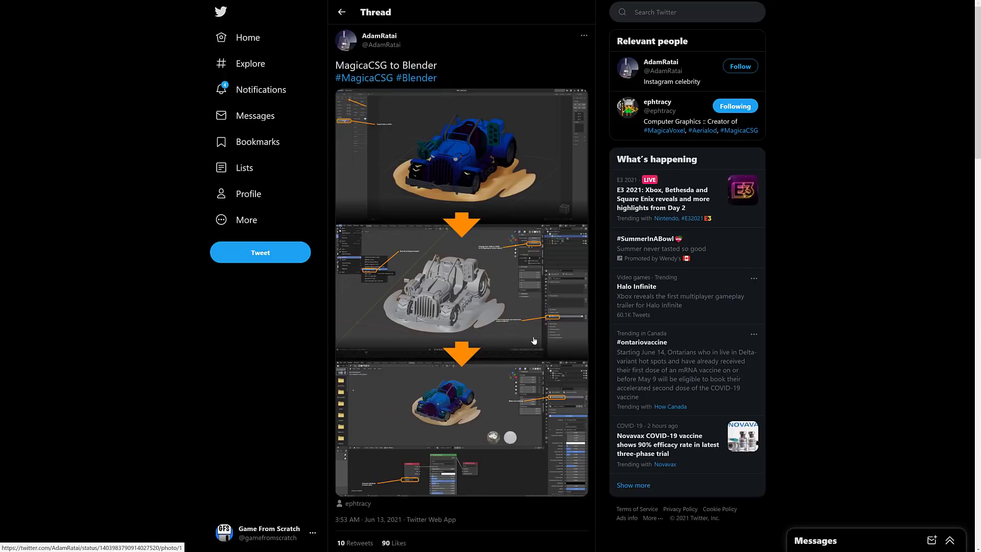
pyautogui.moveTo(510, 340)
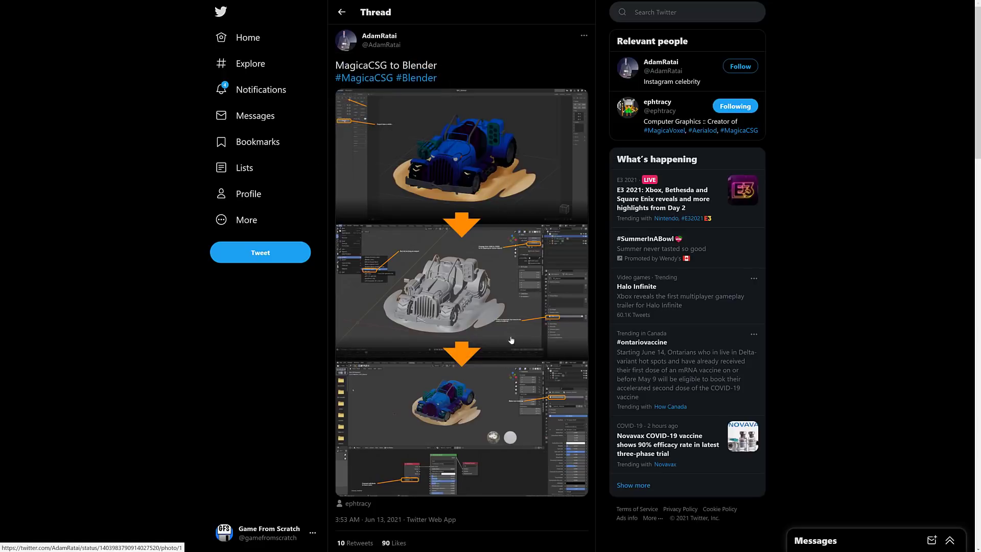
pyautogui.moveTo(567, 264)
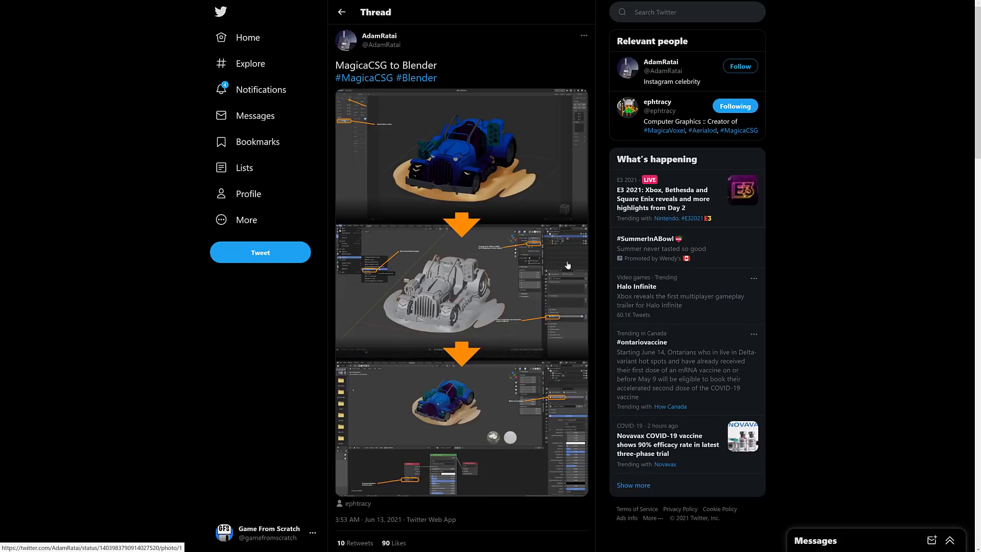
pyautogui.moveTo(473, 288)
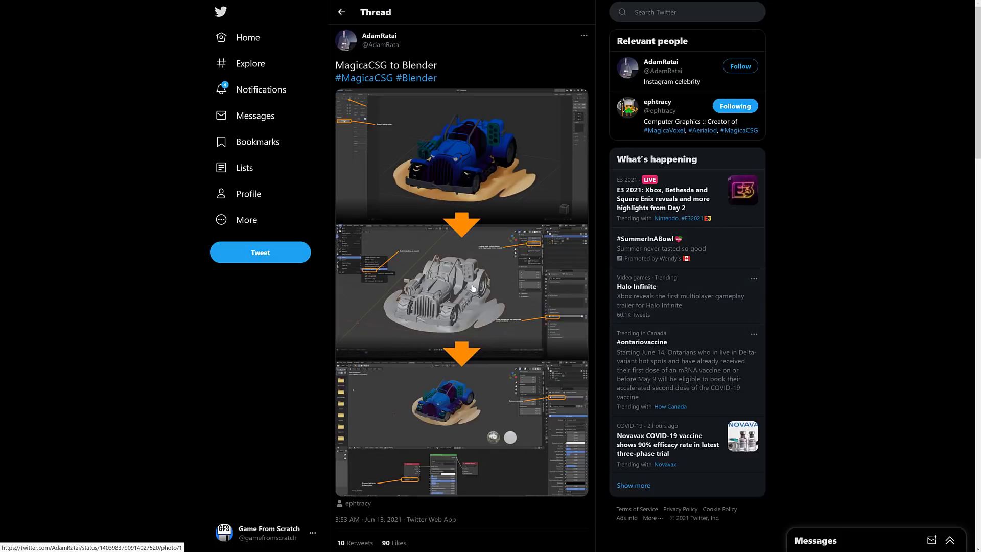
# Open the #MagicaCSG hashtag results and scroll far down the Top feed of community models.
pyautogui.click(365, 78)
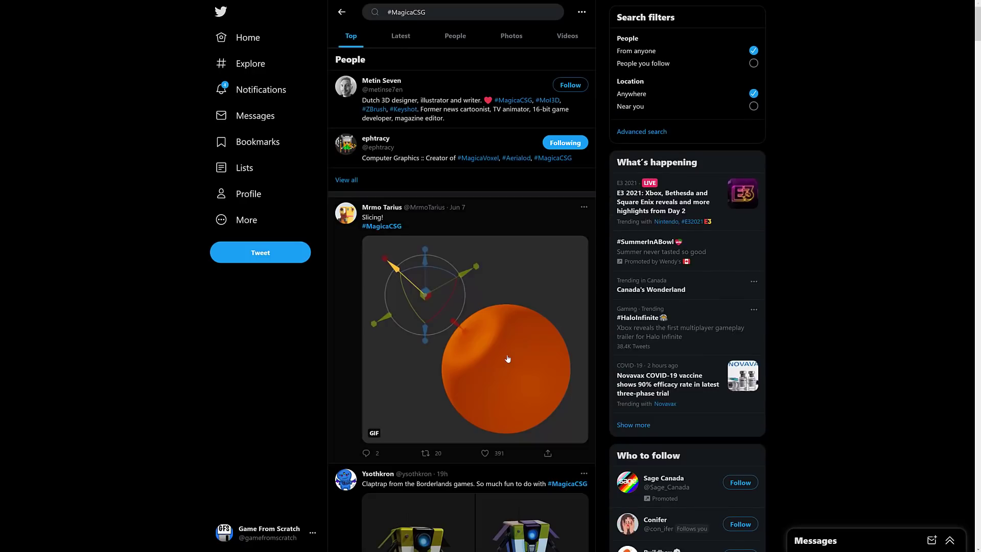
pyautogui.moveTo(441, 271)
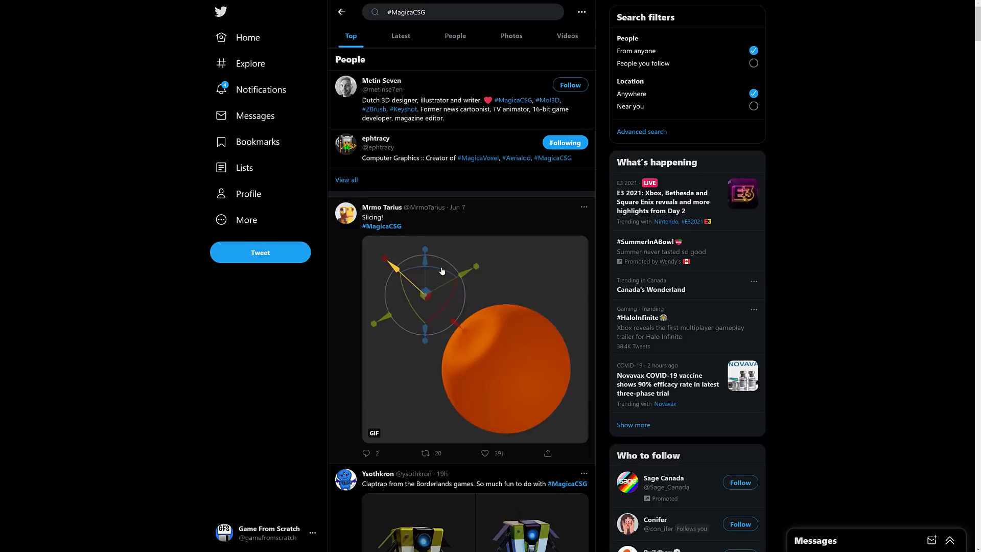
pyautogui.moveTo(580, 311)
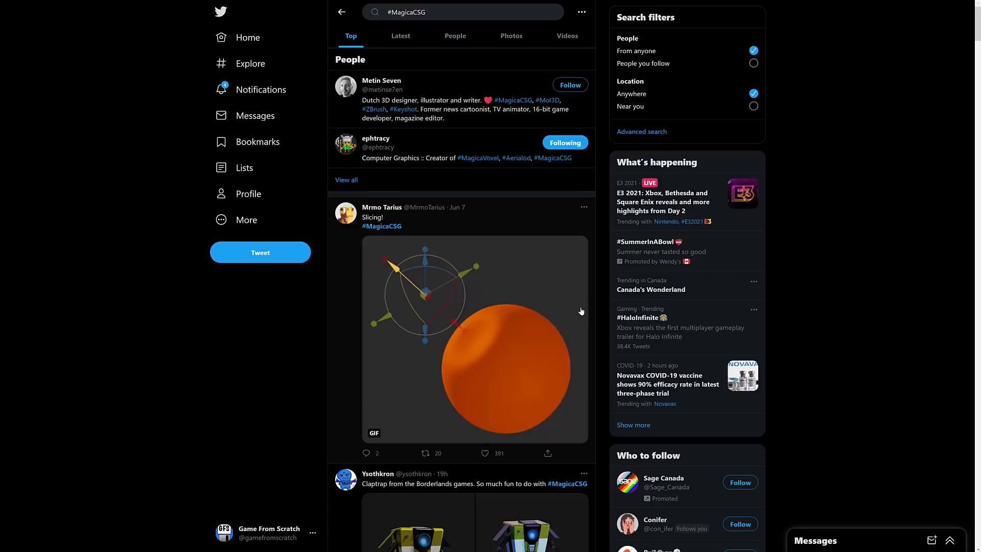
pyautogui.scroll(-3)
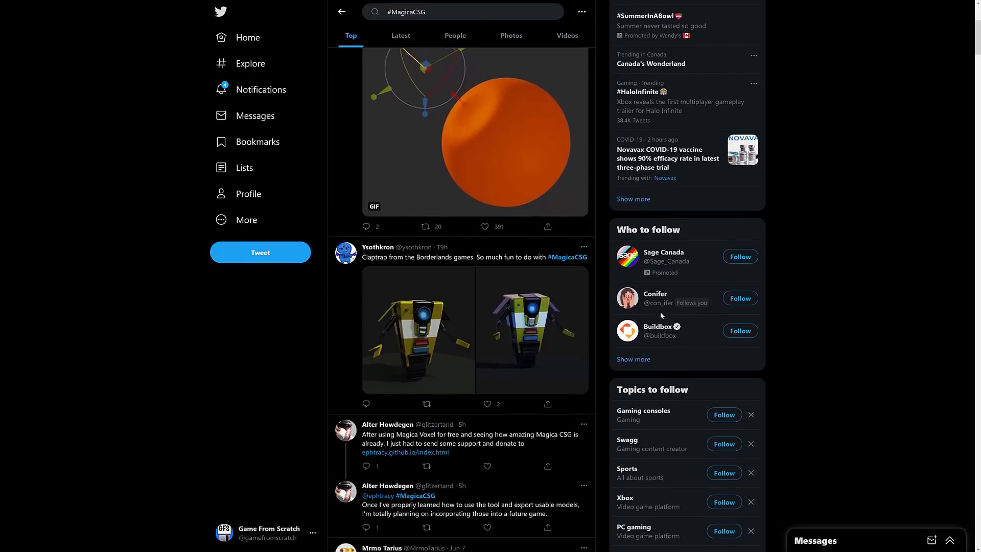
pyautogui.scroll(-3)
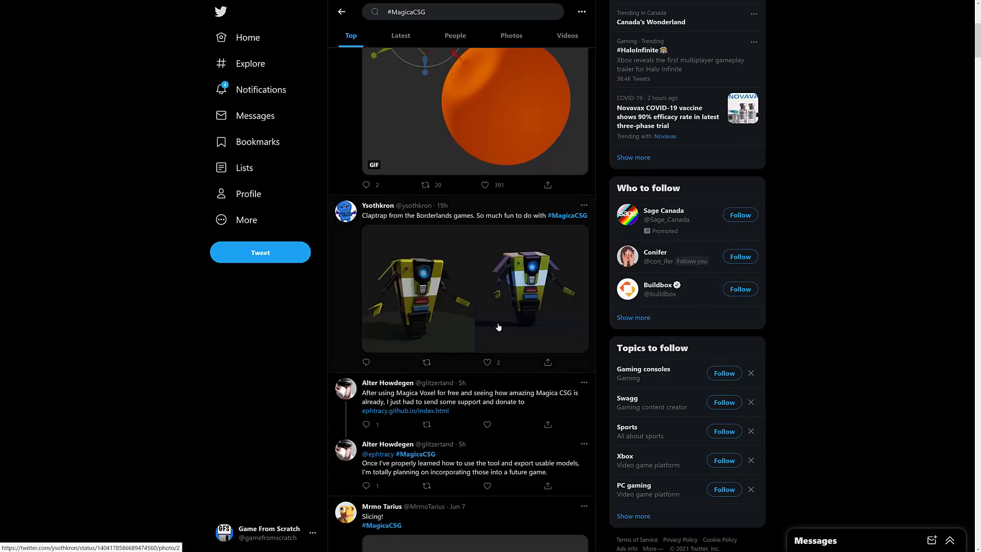
pyautogui.scroll(-3)
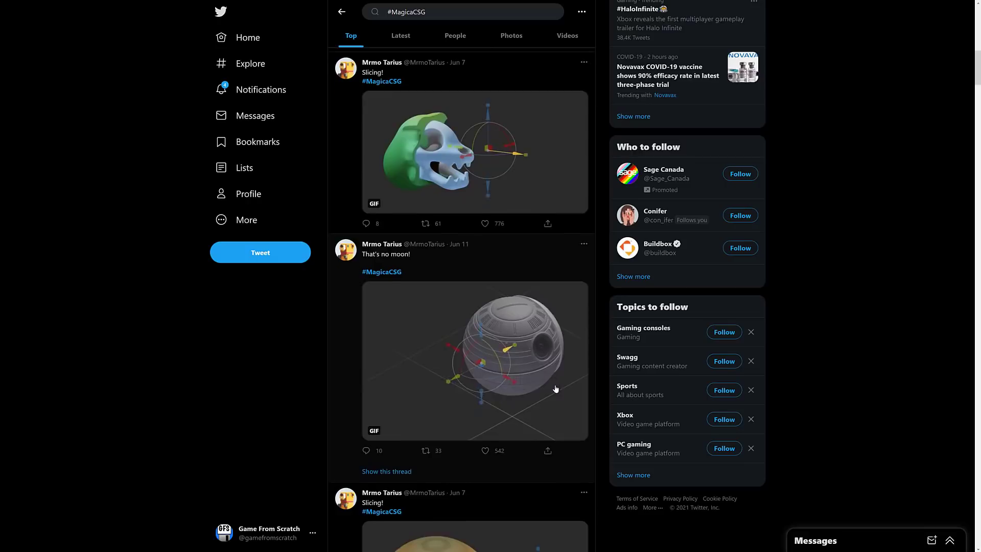
pyautogui.scroll(-3)
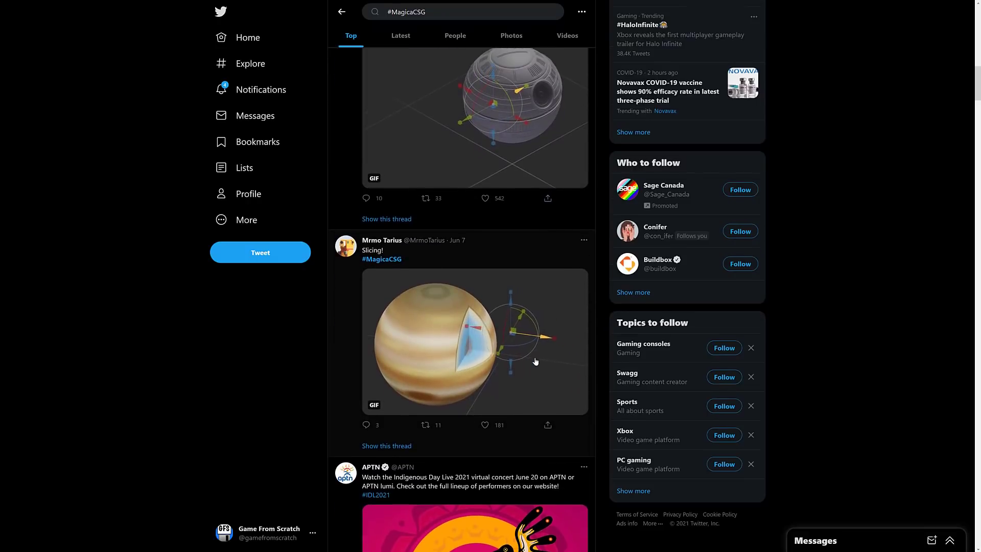
pyautogui.scroll(-3)
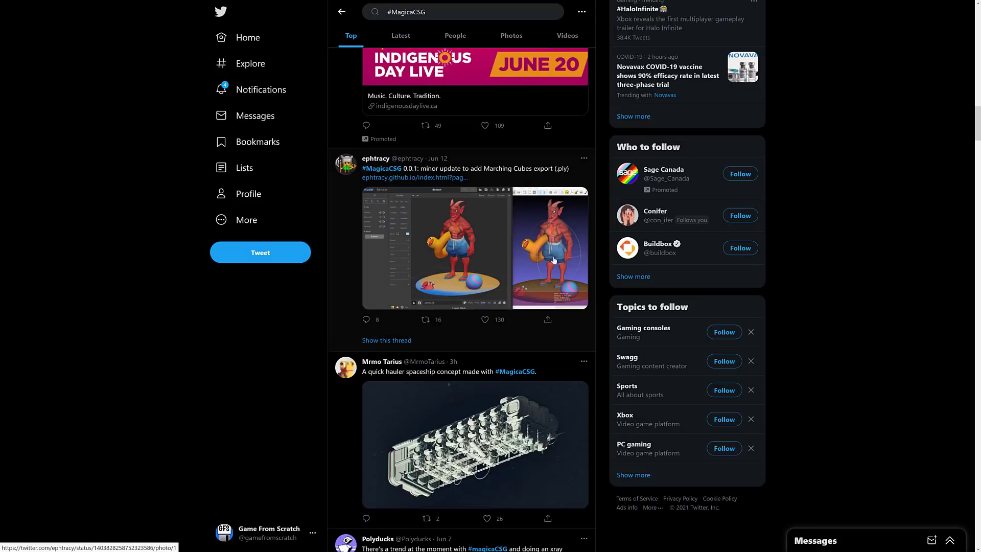
pyautogui.moveTo(477, 270)
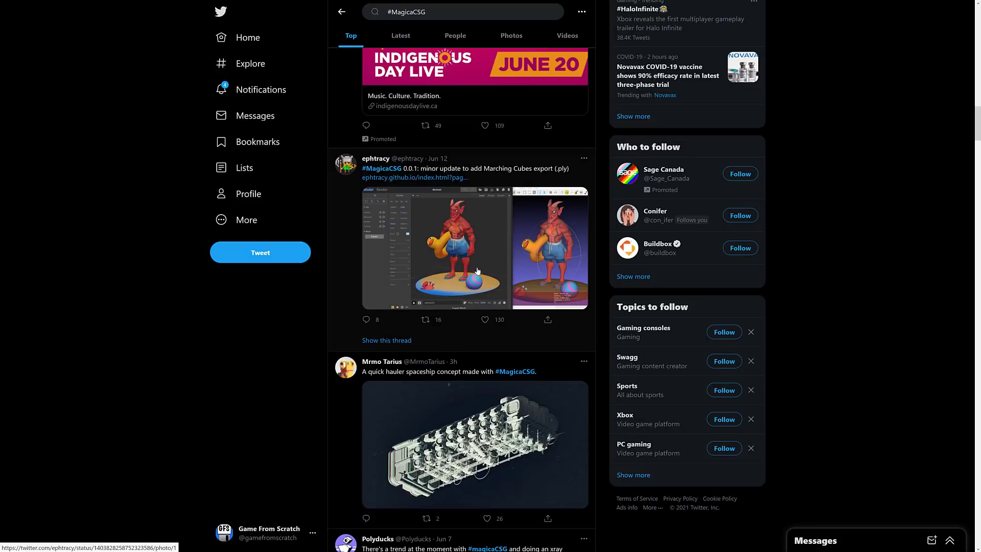
pyautogui.scroll(-3)
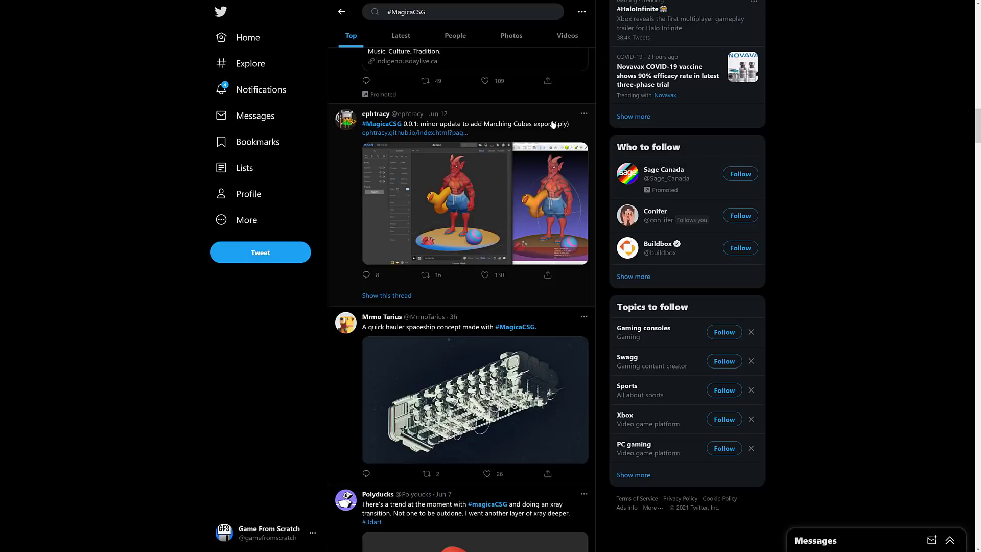
pyautogui.moveTo(471, 141)
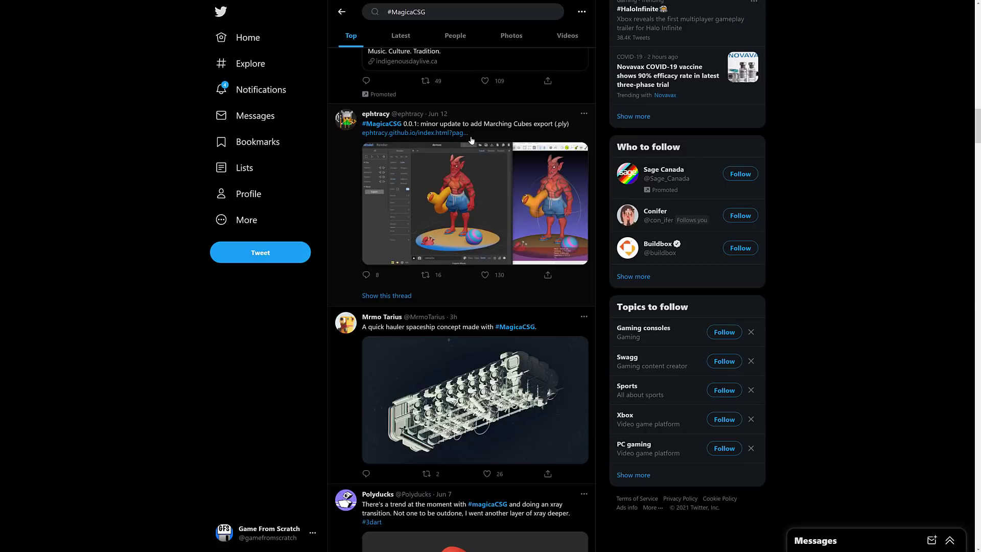
pyautogui.moveTo(527, 141)
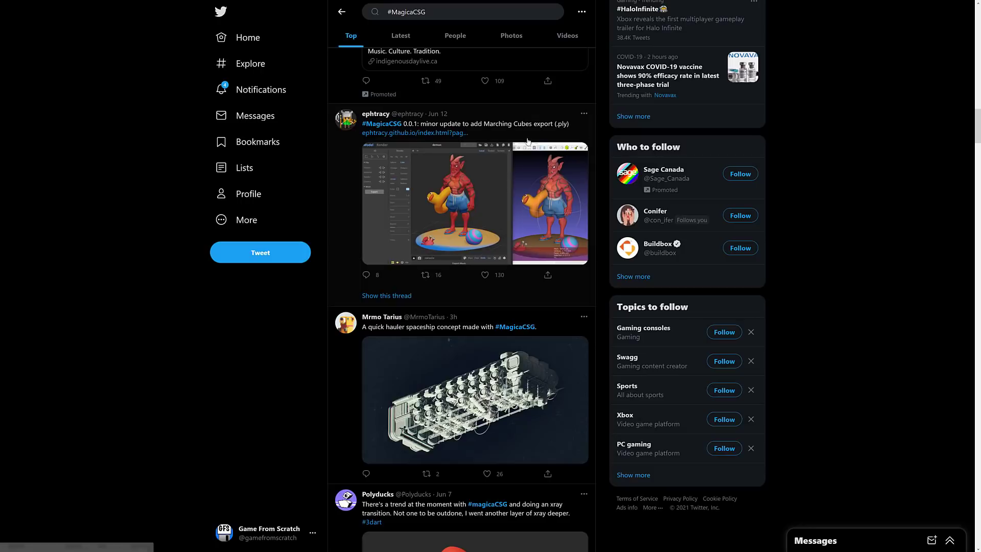
pyautogui.moveTo(438, 181)
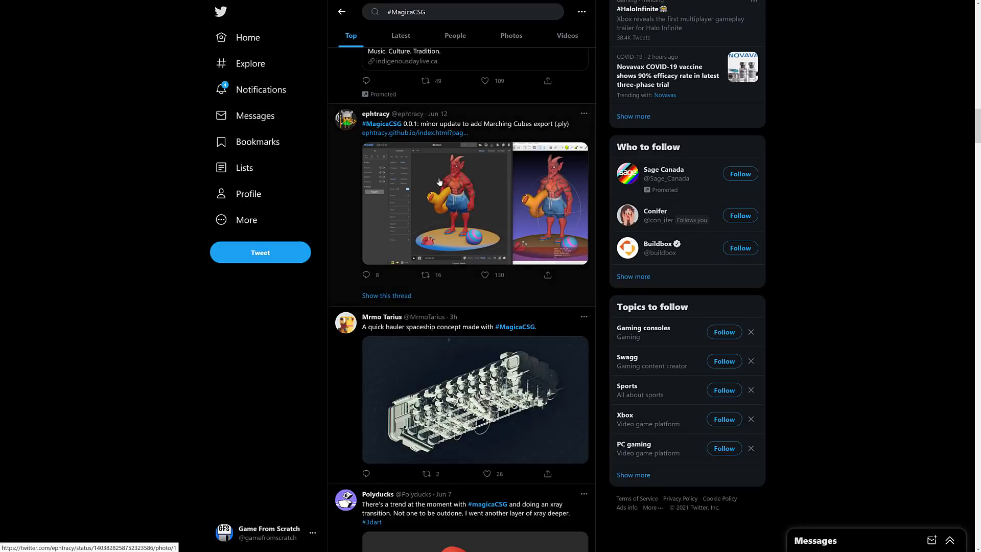
pyautogui.moveTo(488, 134)
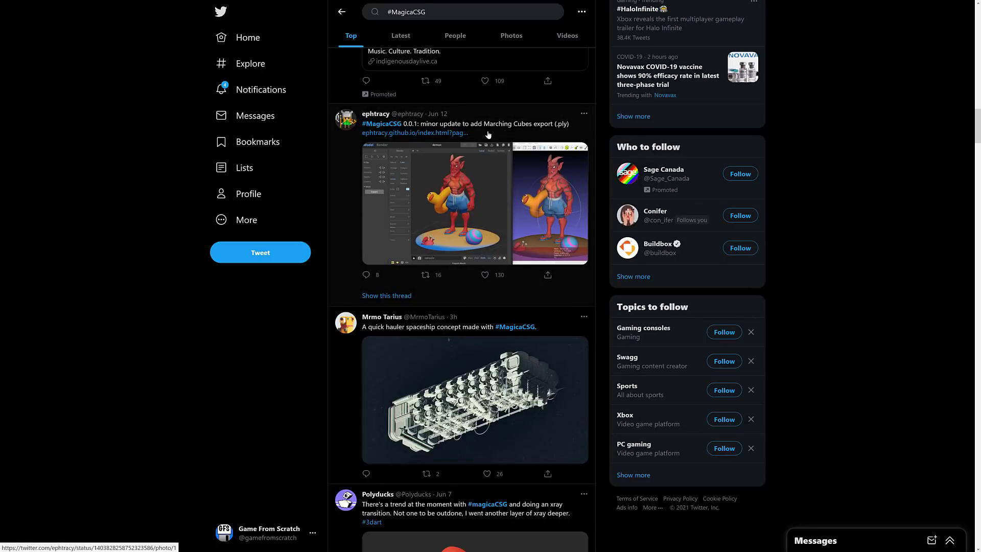
pyautogui.moveTo(450, 204)
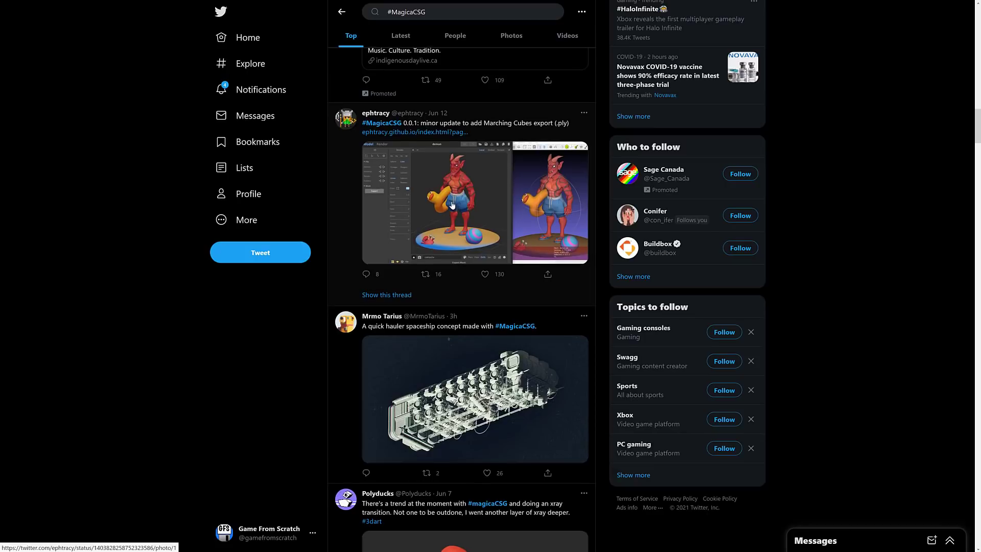
pyautogui.scroll(-3)
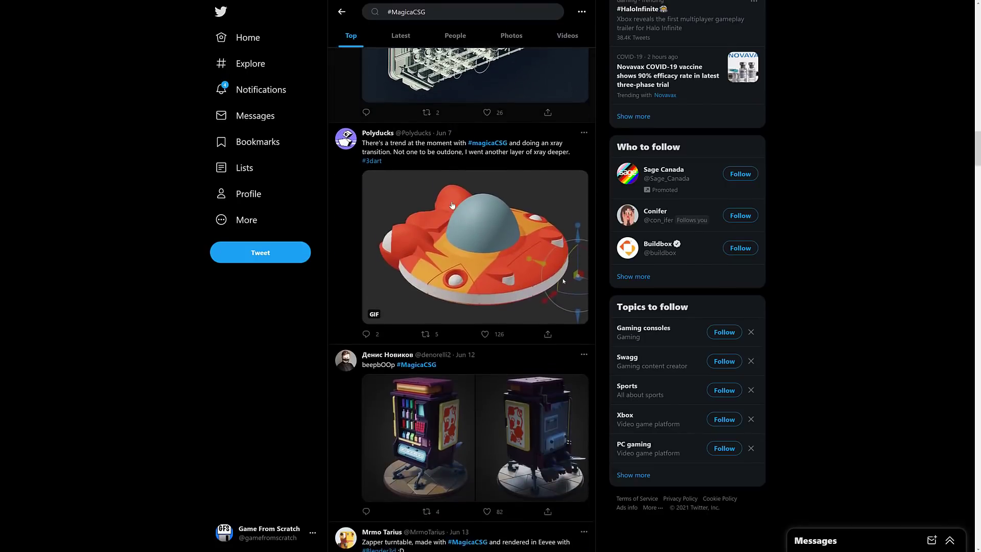
pyautogui.scroll(-3)
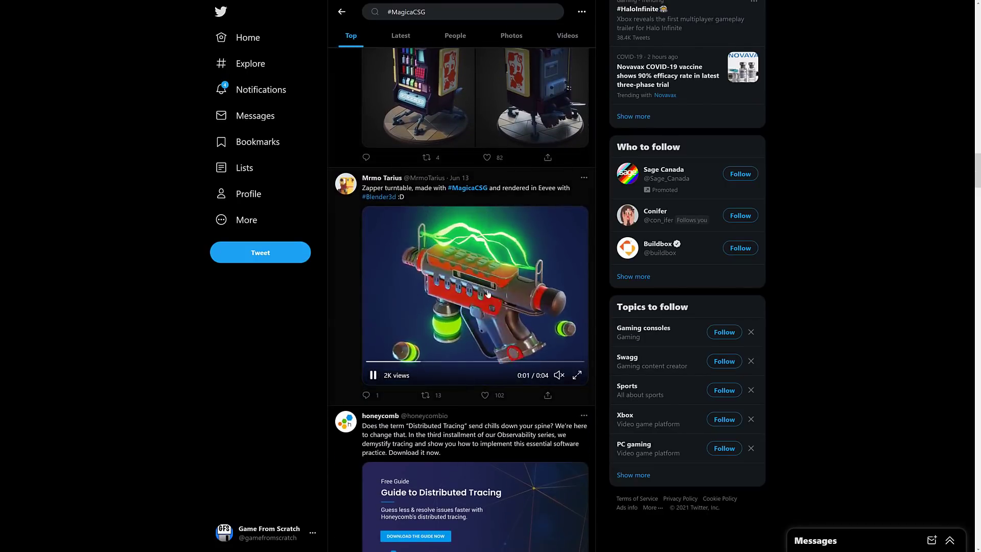
pyautogui.scroll(-3)
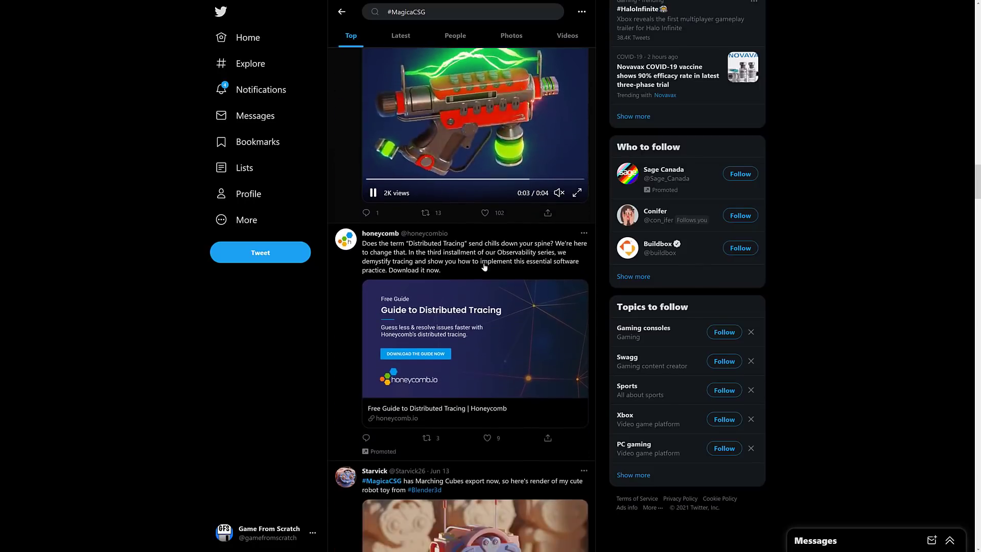
pyautogui.scroll(-3)
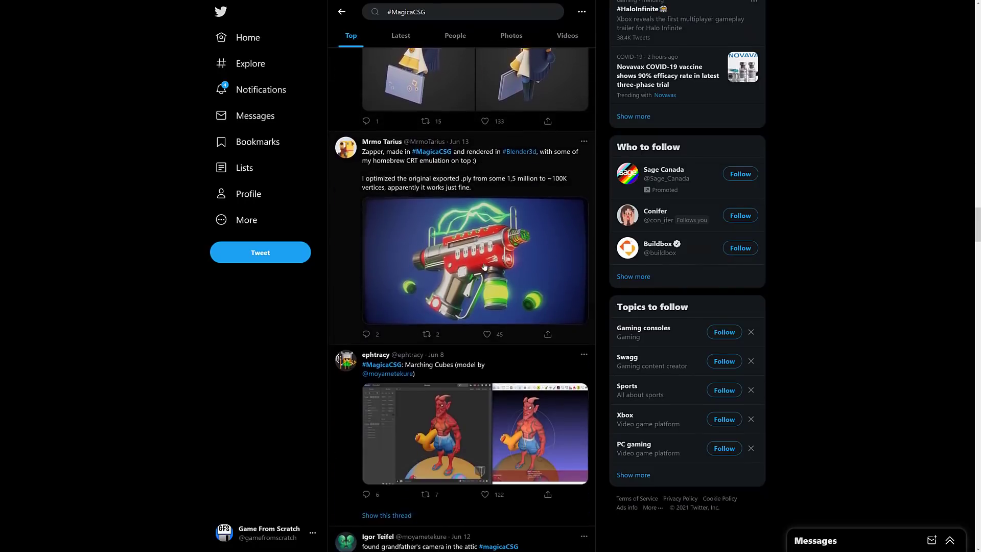
pyautogui.scroll(-3)
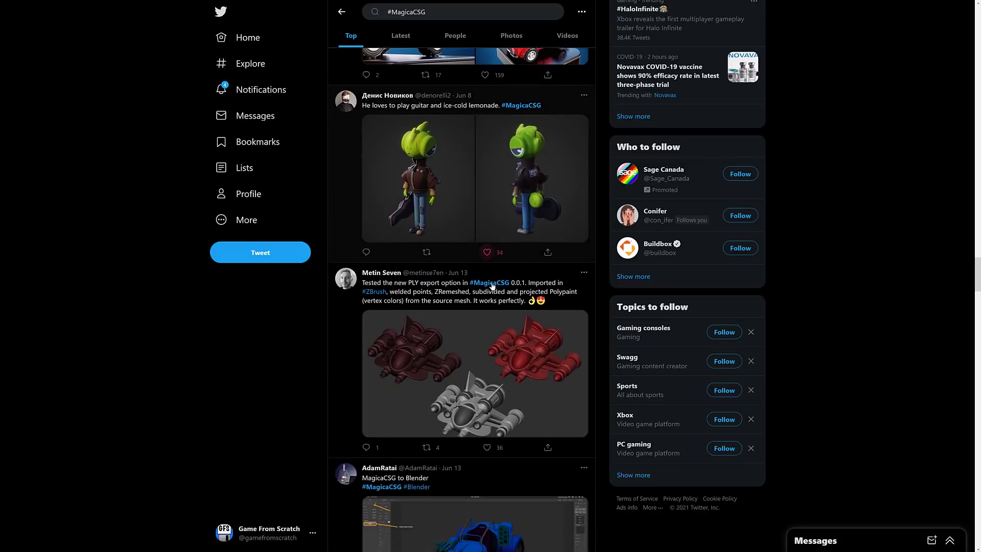
pyautogui.scroll(-3)
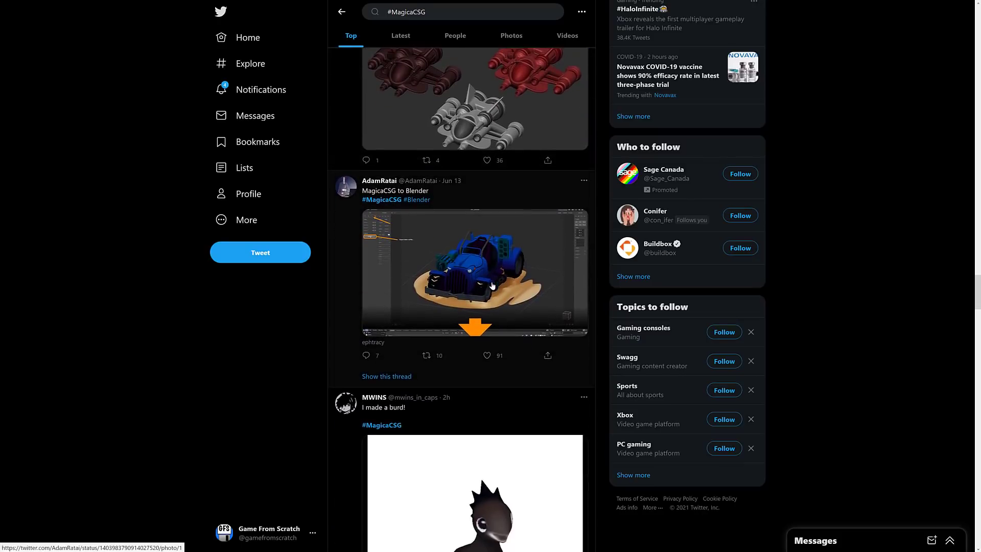
pyautogui.scroll(-3)
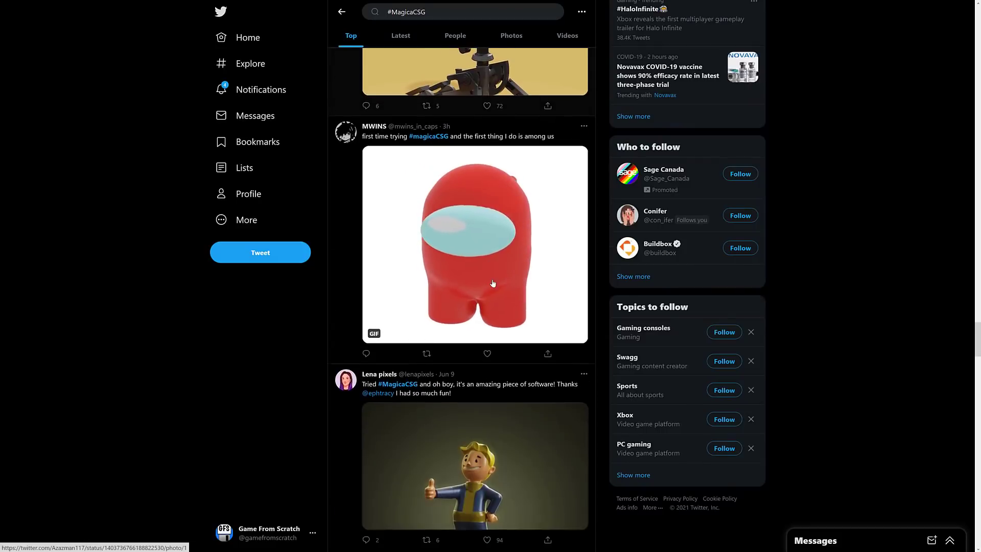
pyautogui.scroll(-3)
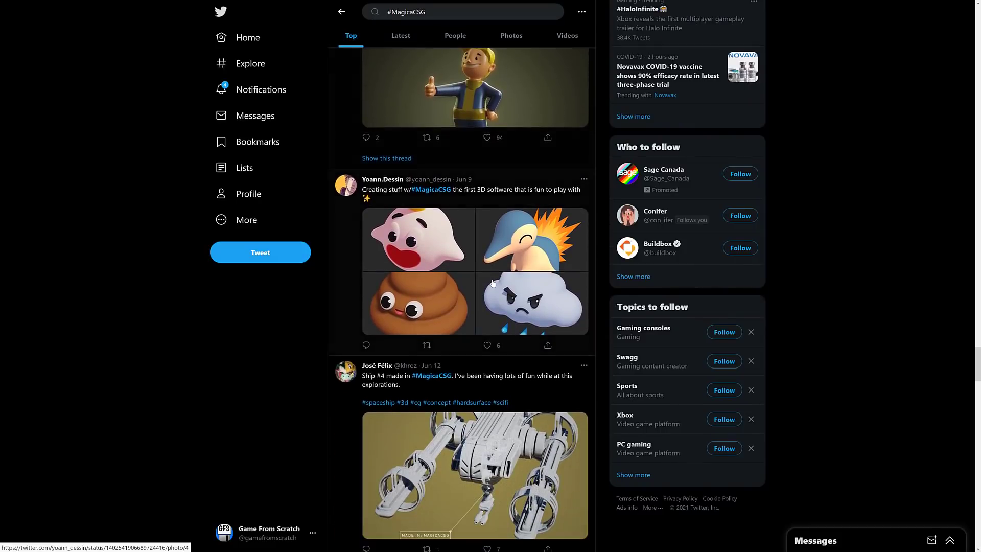
pyautogui.scroll(-3)
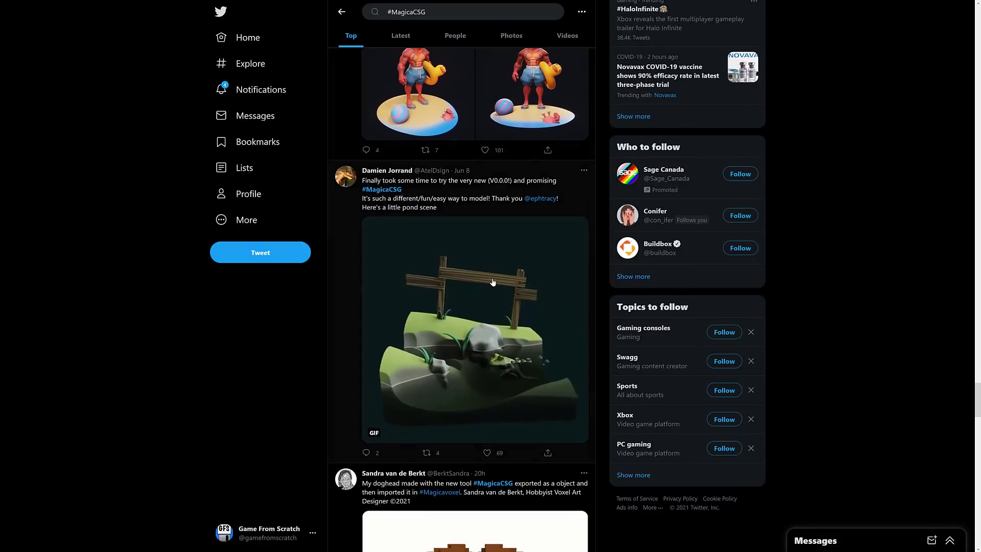
pyautogui.scroll(-3)
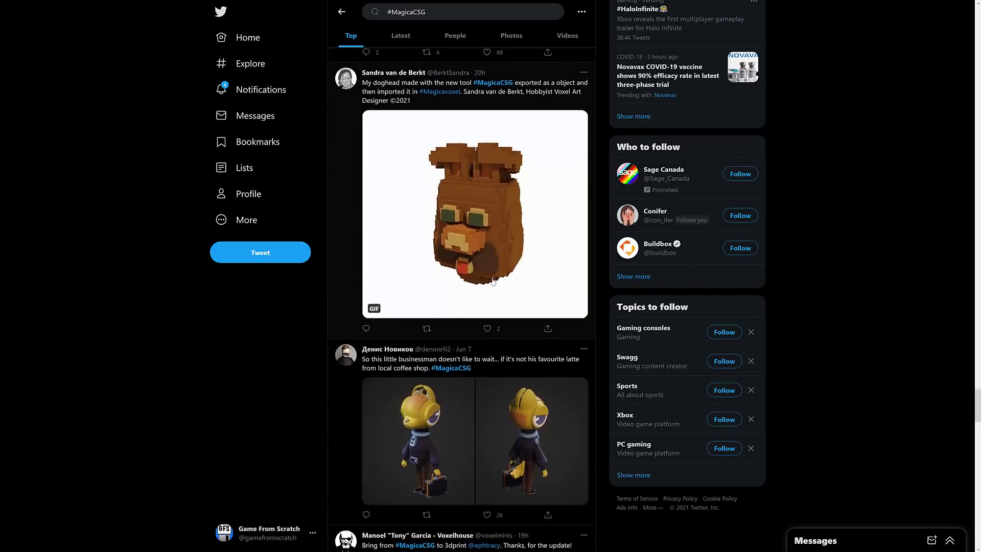
pyautogui.scroll(-3)
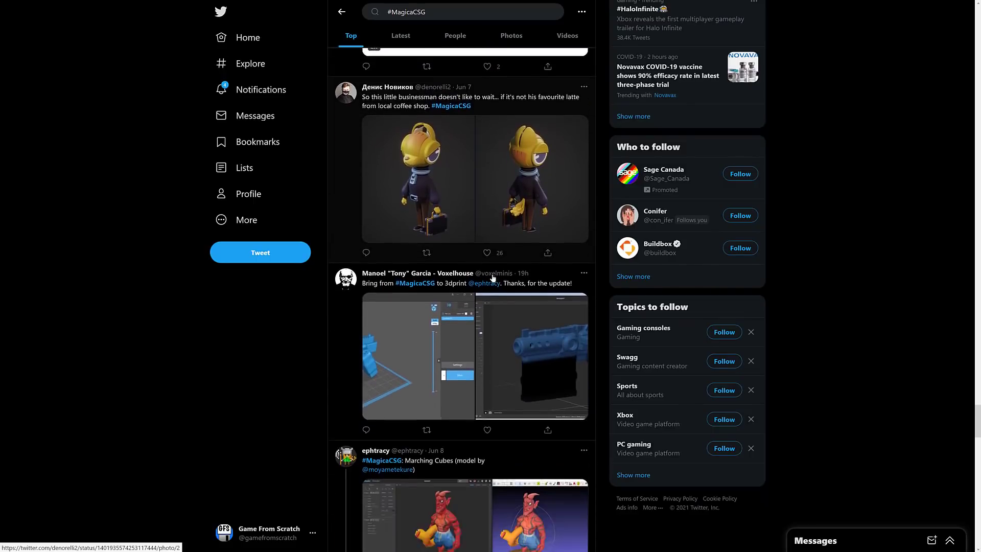
pyautogui.scroll(-3)
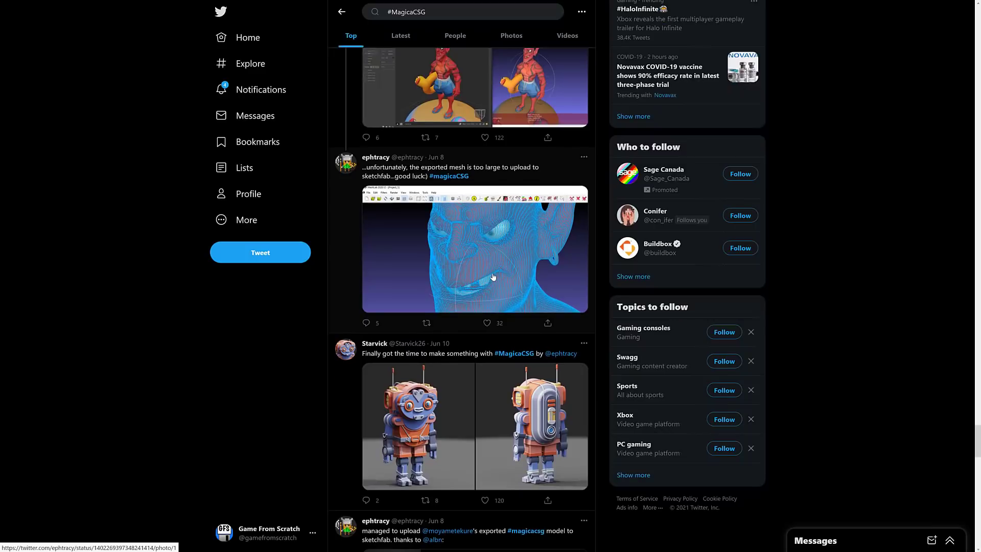
pyautogui.scroll(-3)
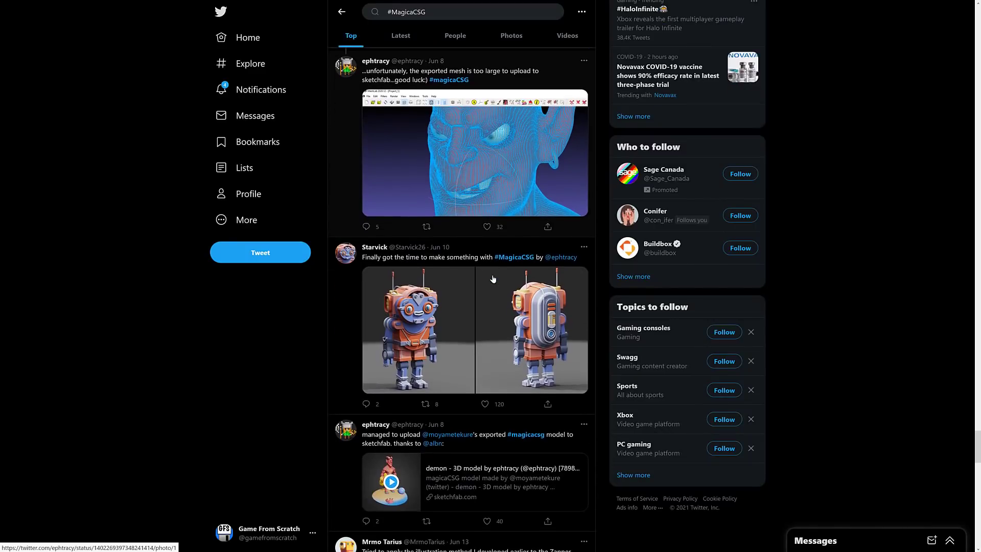
pyautogui.scroll(-3)
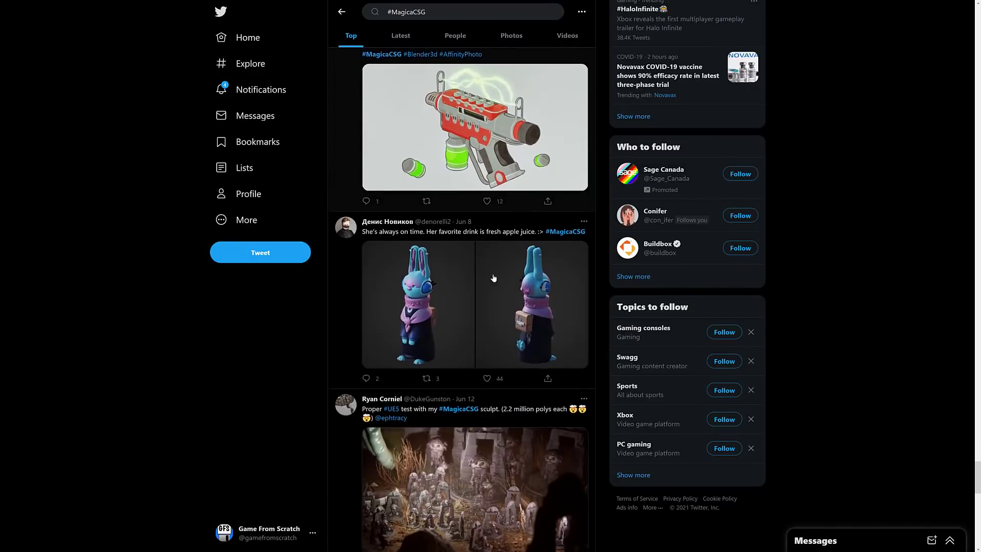
pyautogui.scroll(-3)
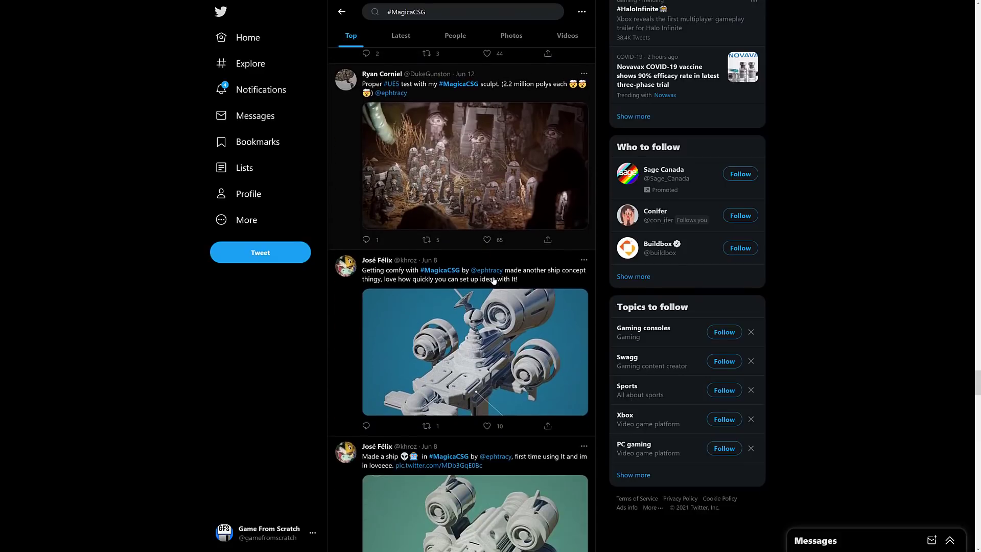
pyautogui.scroll(-3)
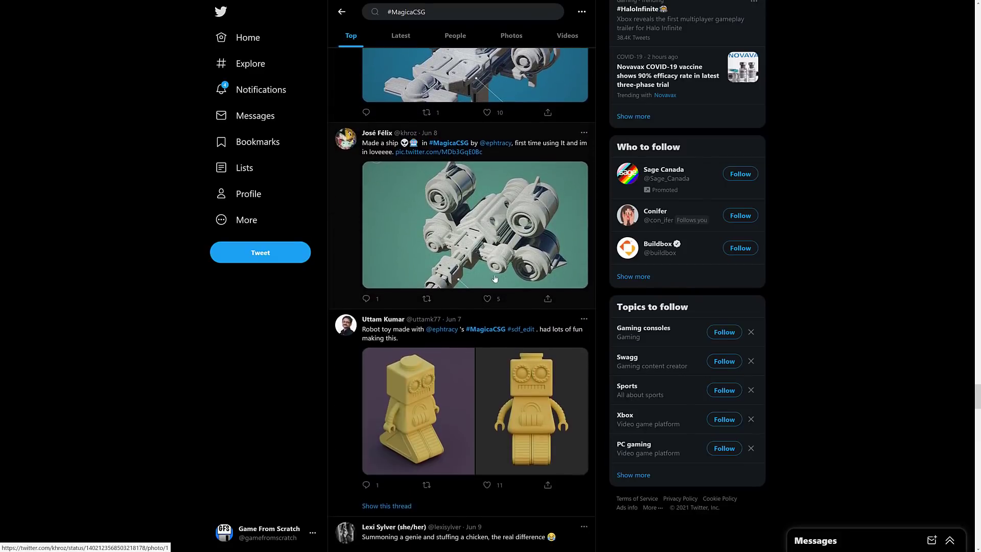
pyautogui.scroll(-3)
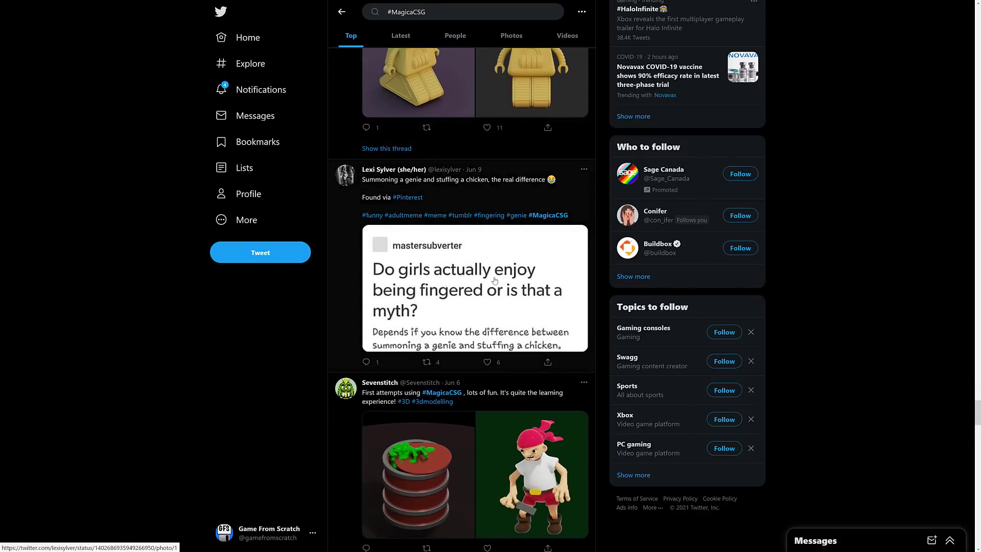
pyautogui.scroll(-3)
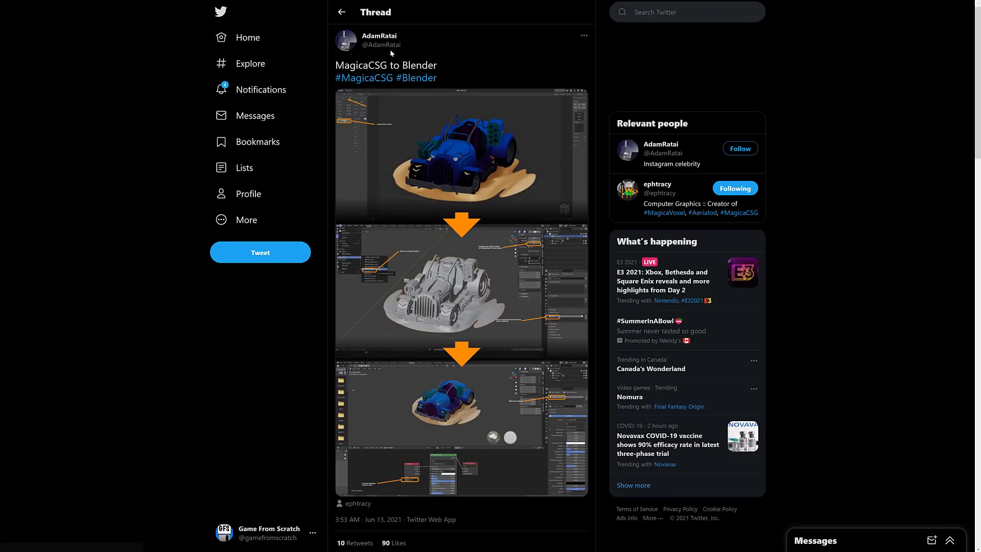
pyautogui.moveTo(493, 367)
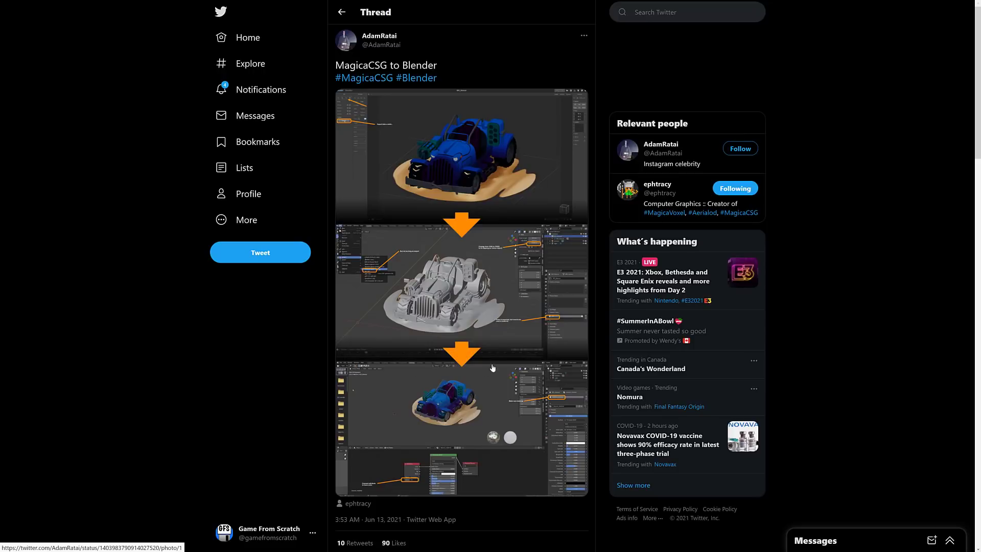
pyautogui.moveTo(470, 404)
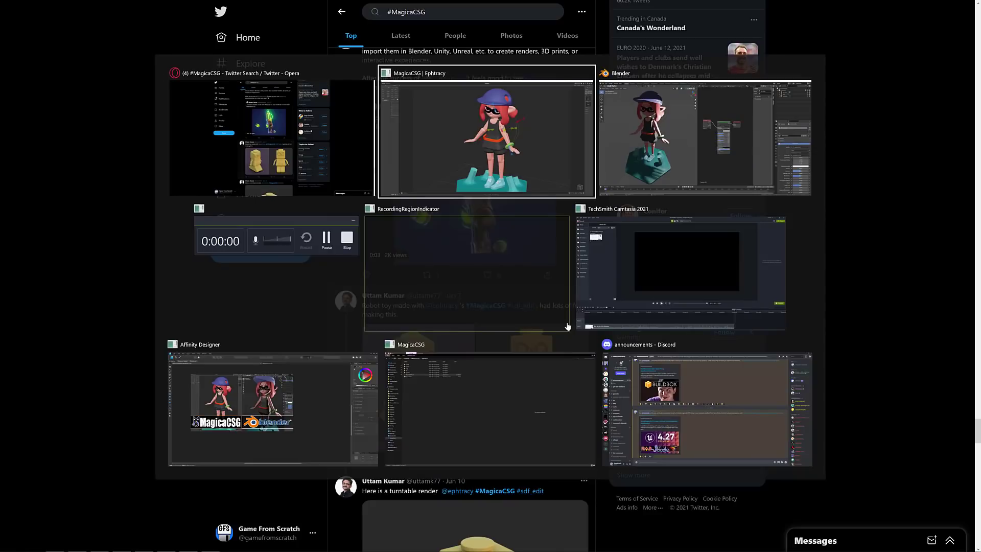
# Bring Blender forward, showing the vertex-colored splatoon beside the Material.001 shader nodes.
pyautogui.click(704, 136)
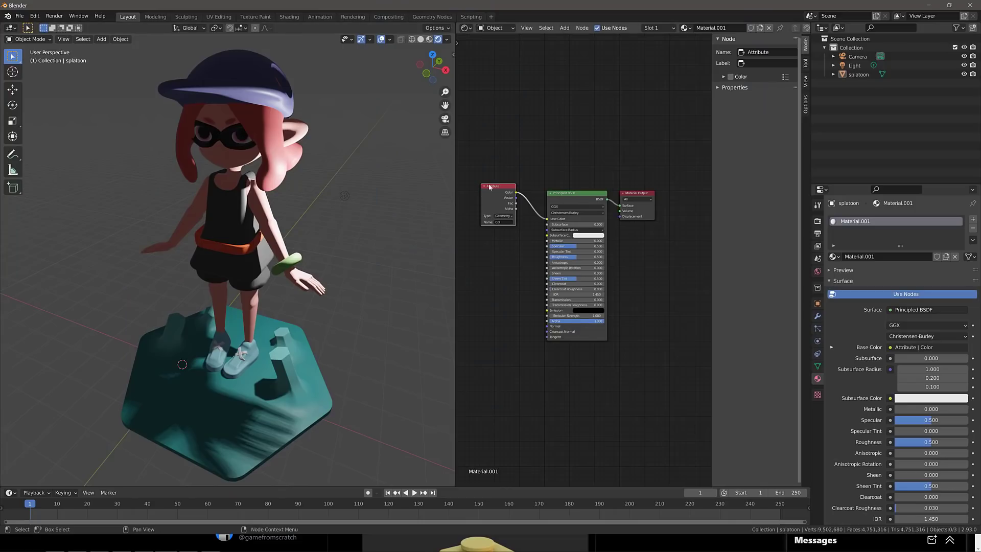
pyautogui.moveTo(657, 178)
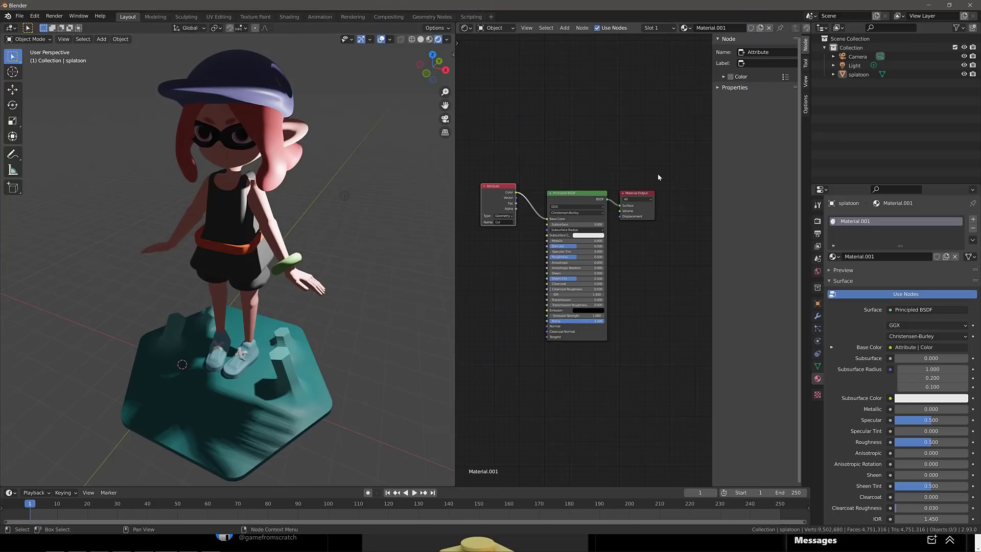